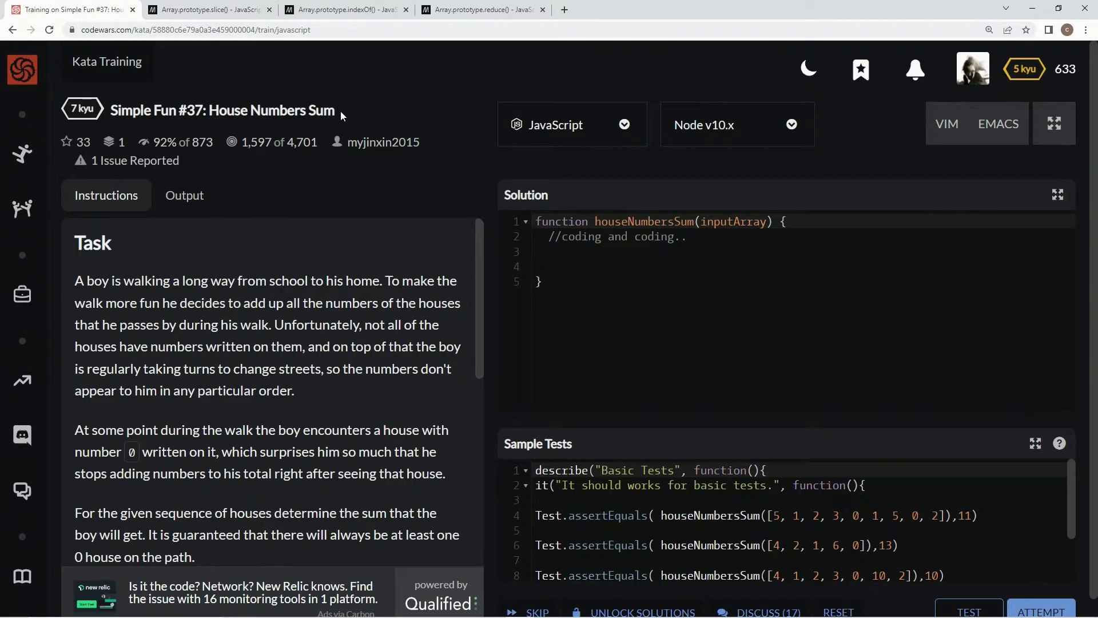
mouse_move(352, 179)
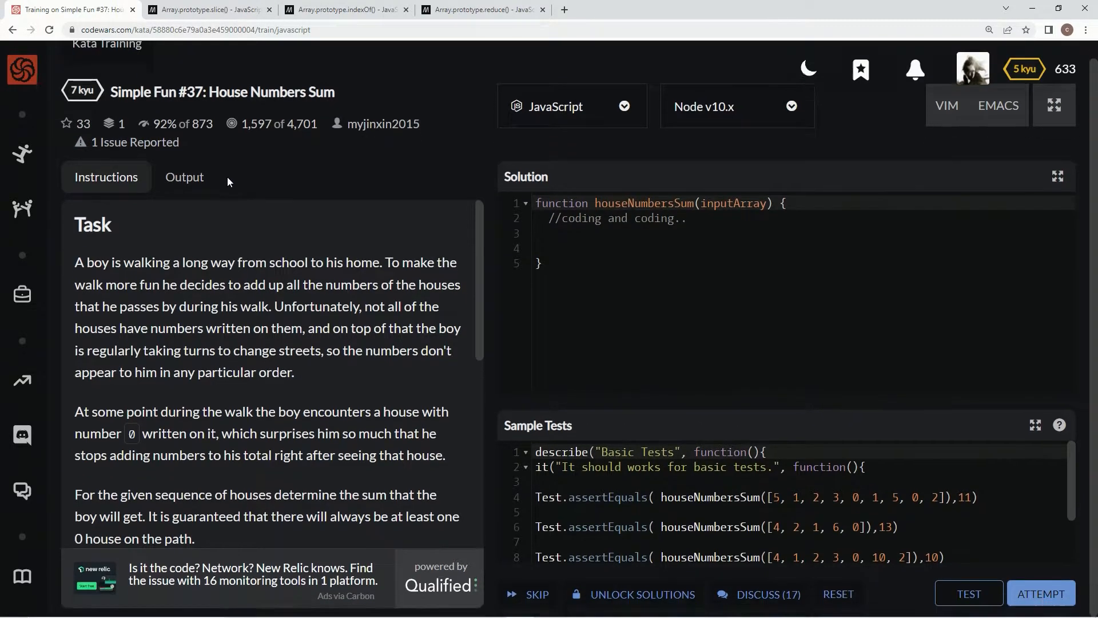
- Scroll through the kata description and inspect the example array
scroll(down, 3)
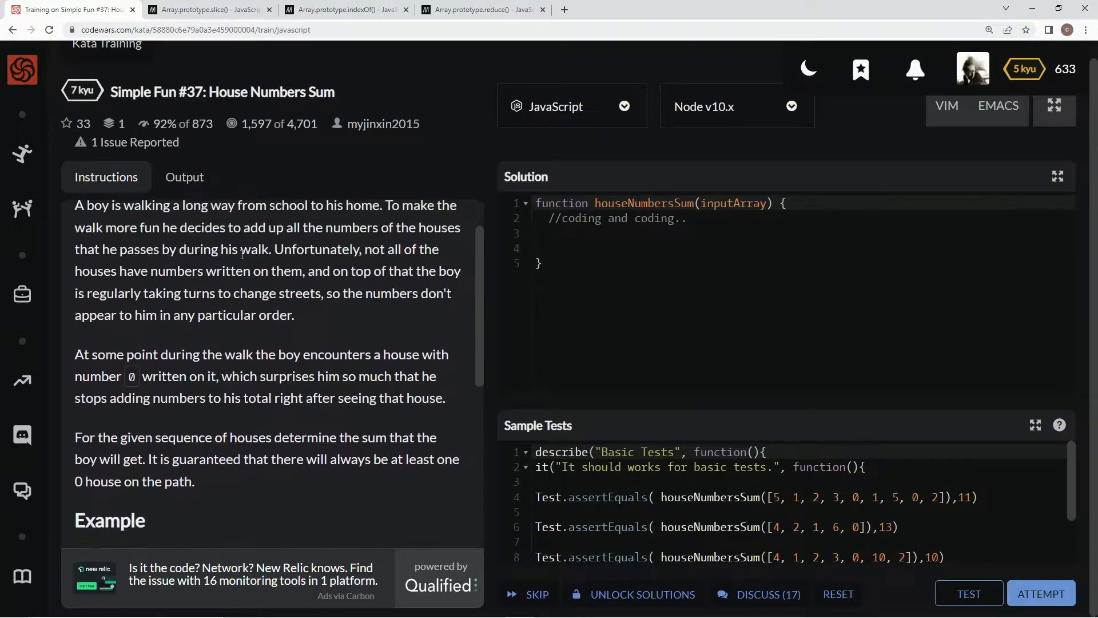
scroll(down, 3)
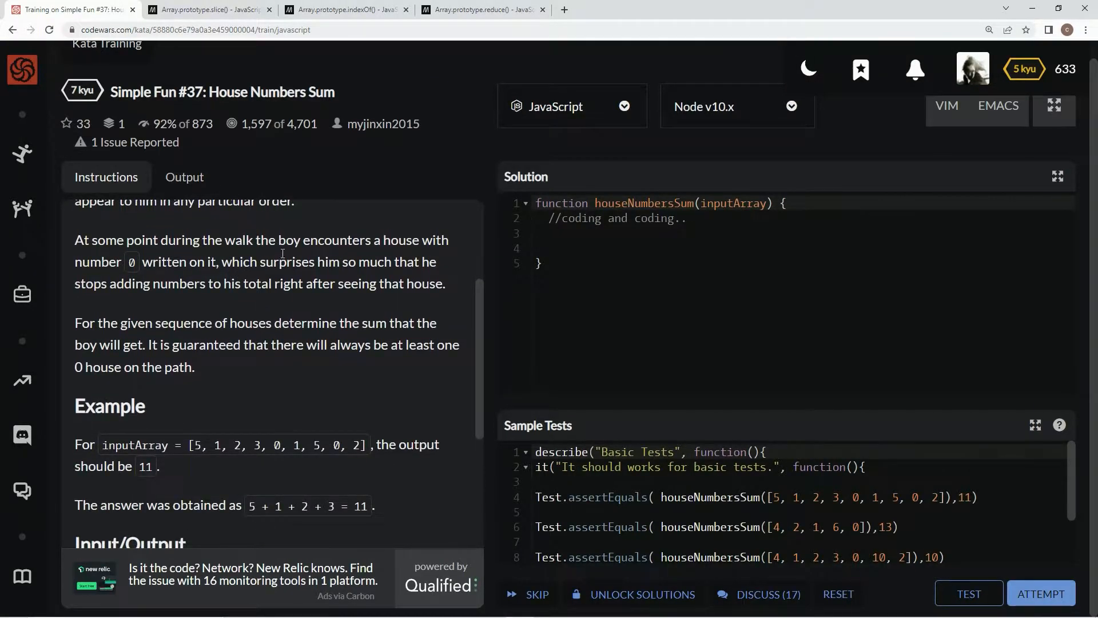
scroll(down, 3)
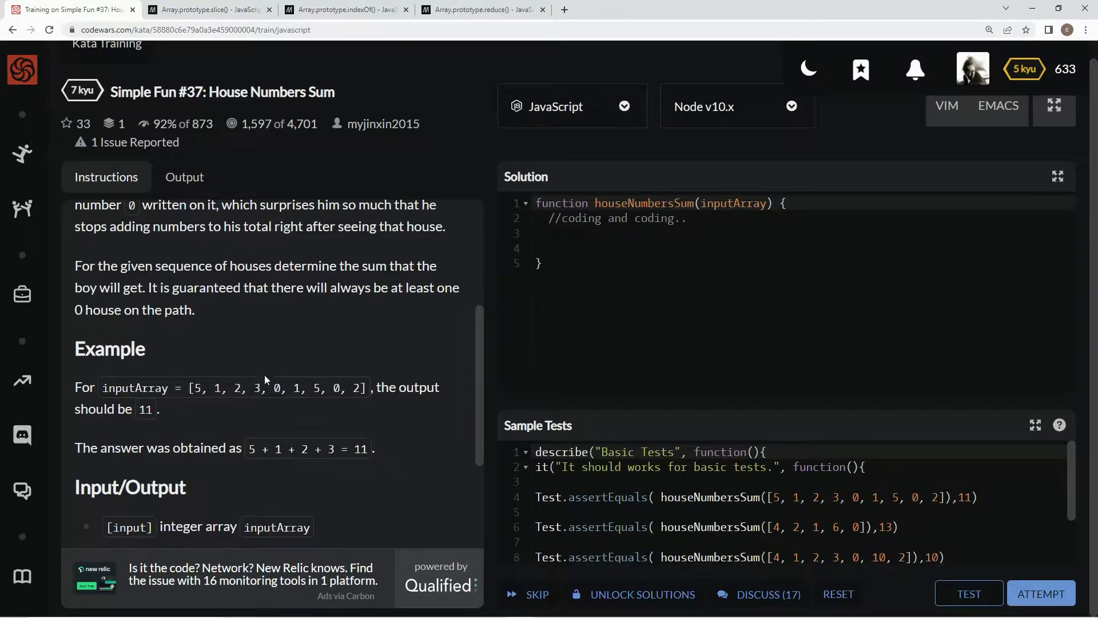
double_click(275, 388)
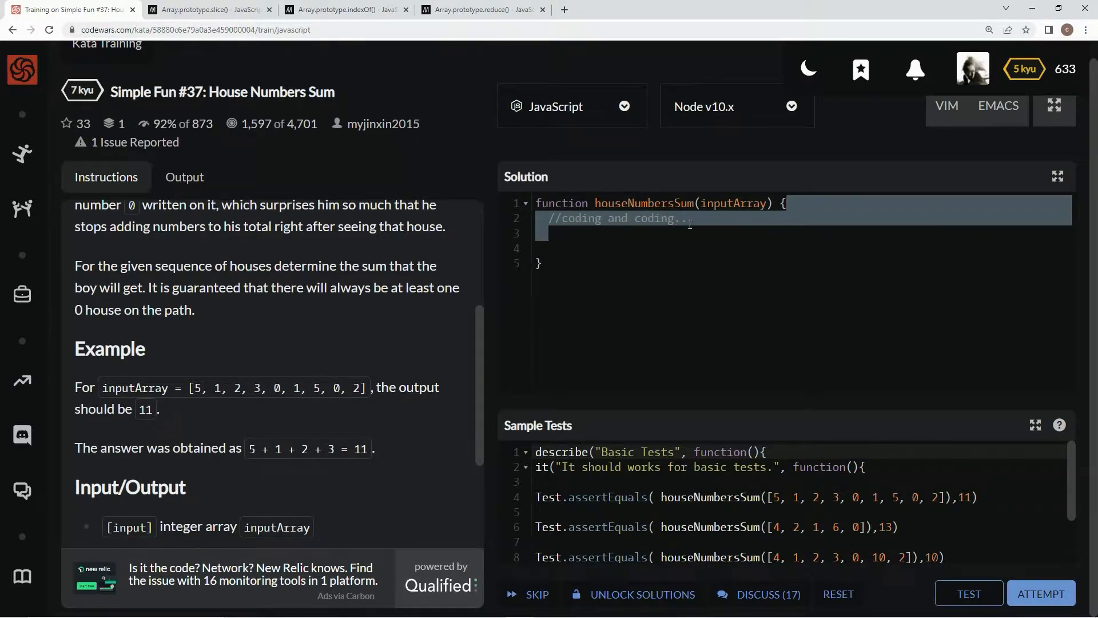
- Replace the starter with const houseNumbersSum = inputArray => console.log( ) split across lines, then consult MDN slice()
double_click(560, 204)
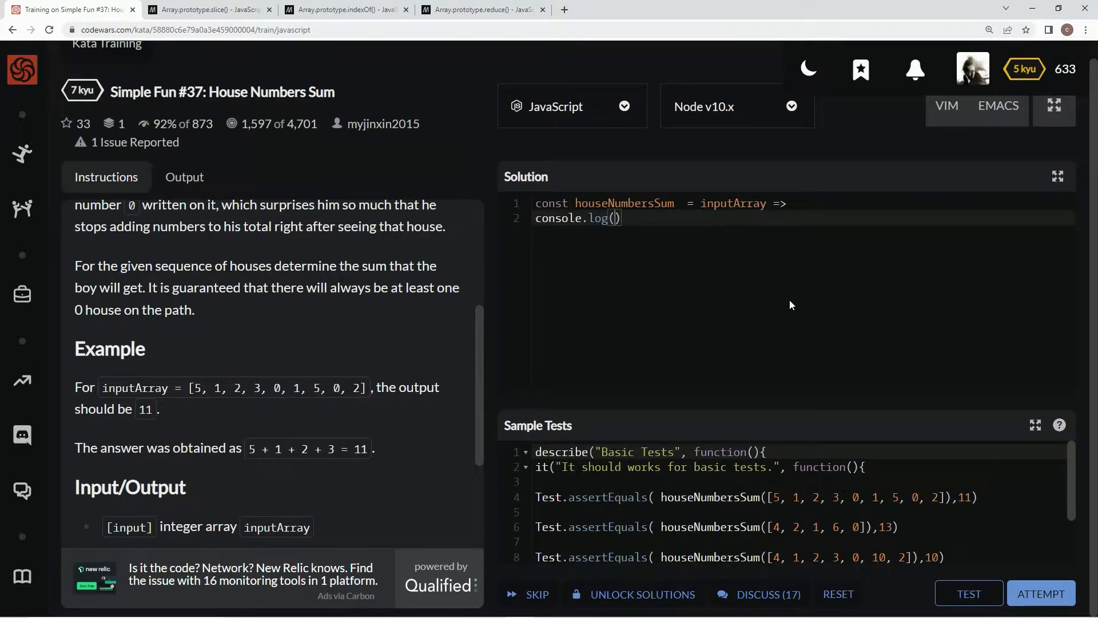
key(Enter)
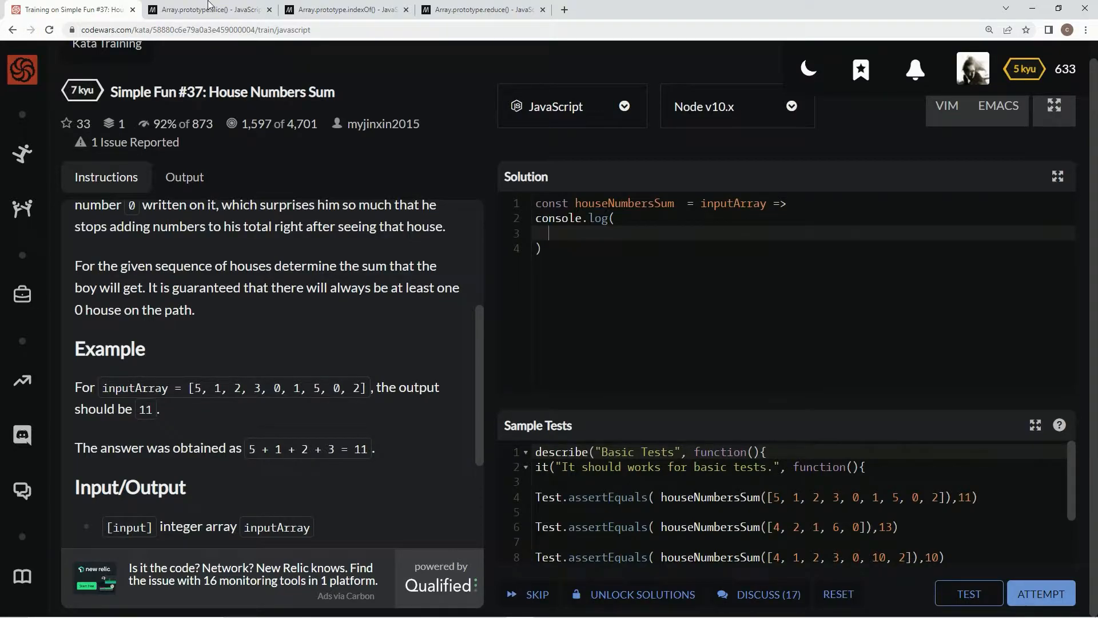
click(207, 9)
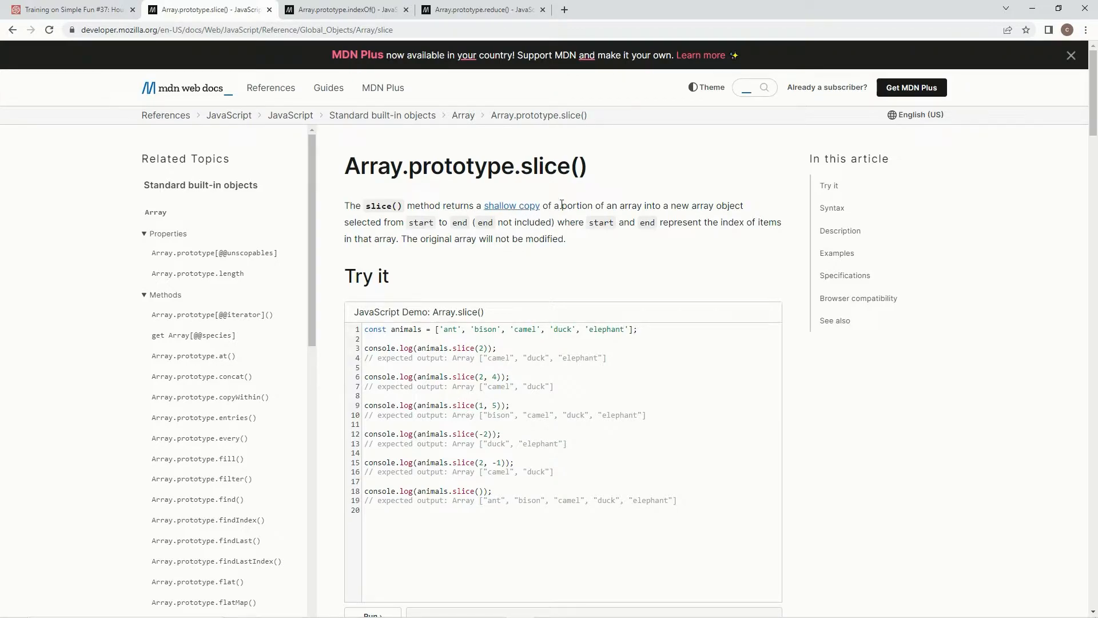
mouse_move(728, 205)
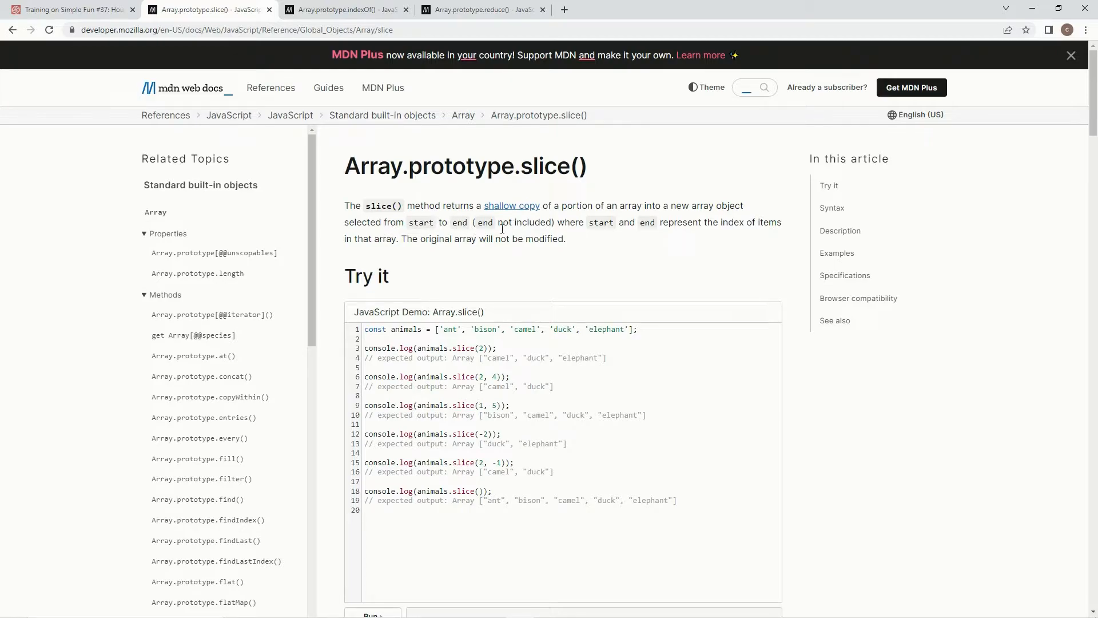
mouse_move(558, 222)
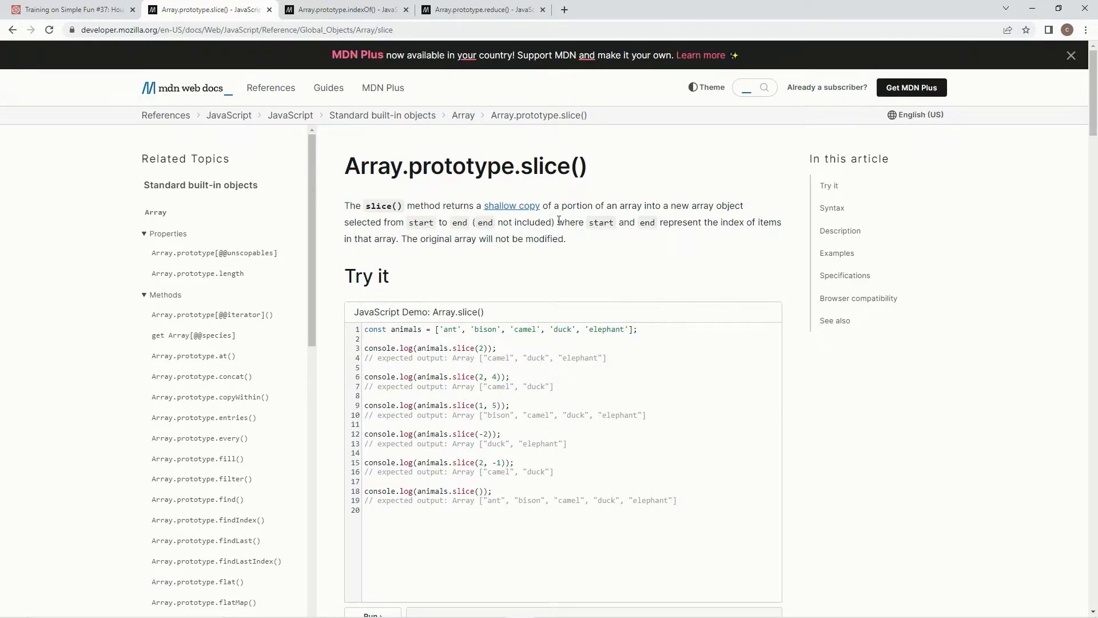
mouse_move(755, 229)
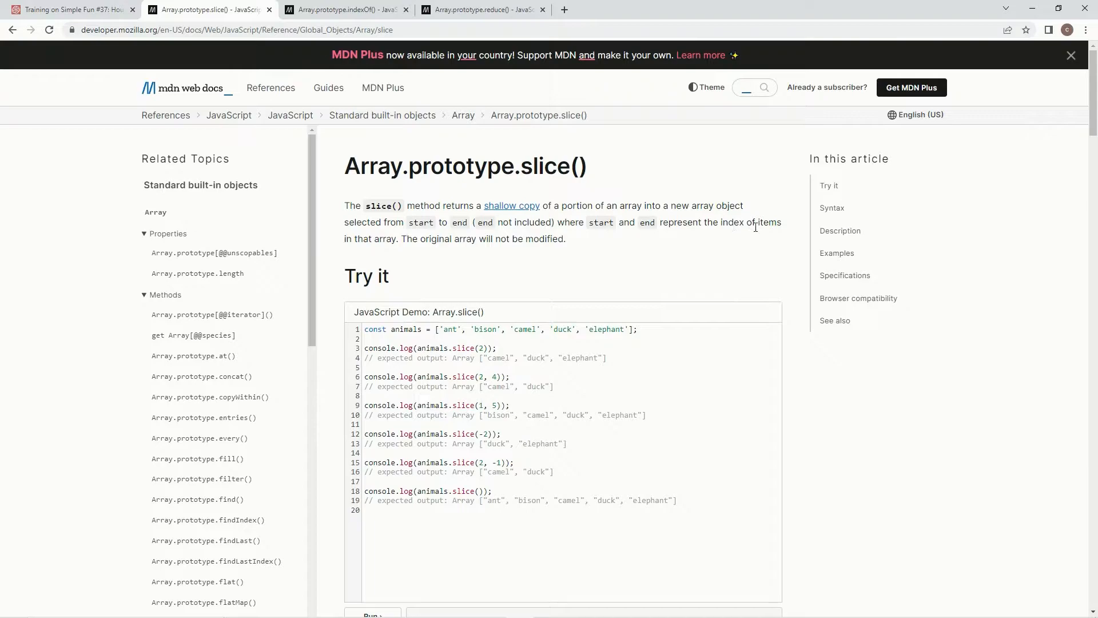
mouse_move(508, 225)
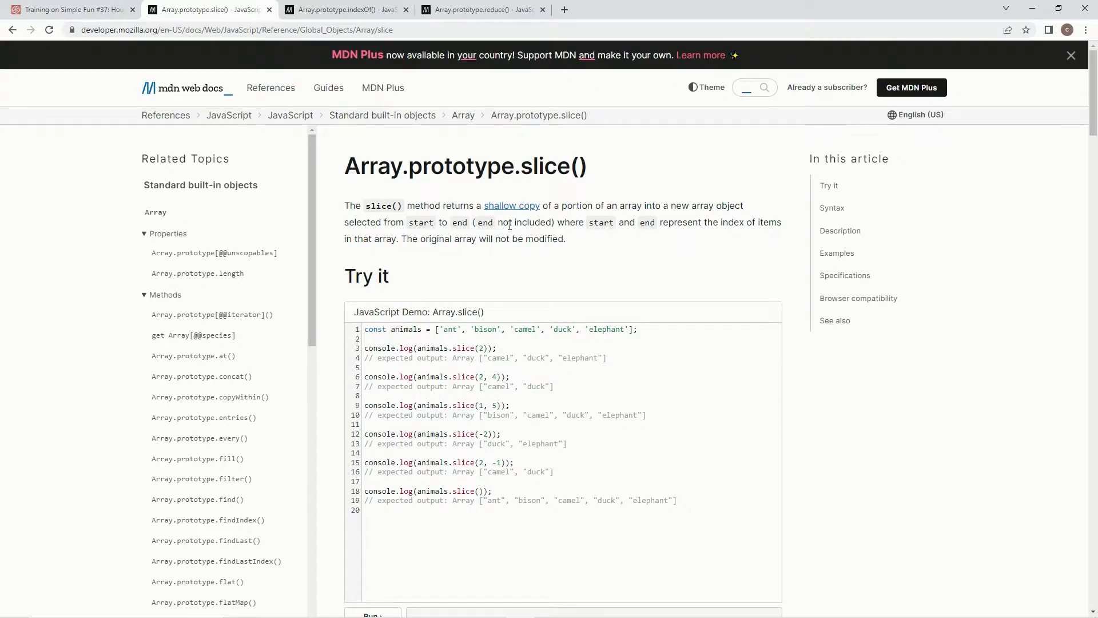
- Return from the MDN slice() article to the Codewars kata
click(70, 9)
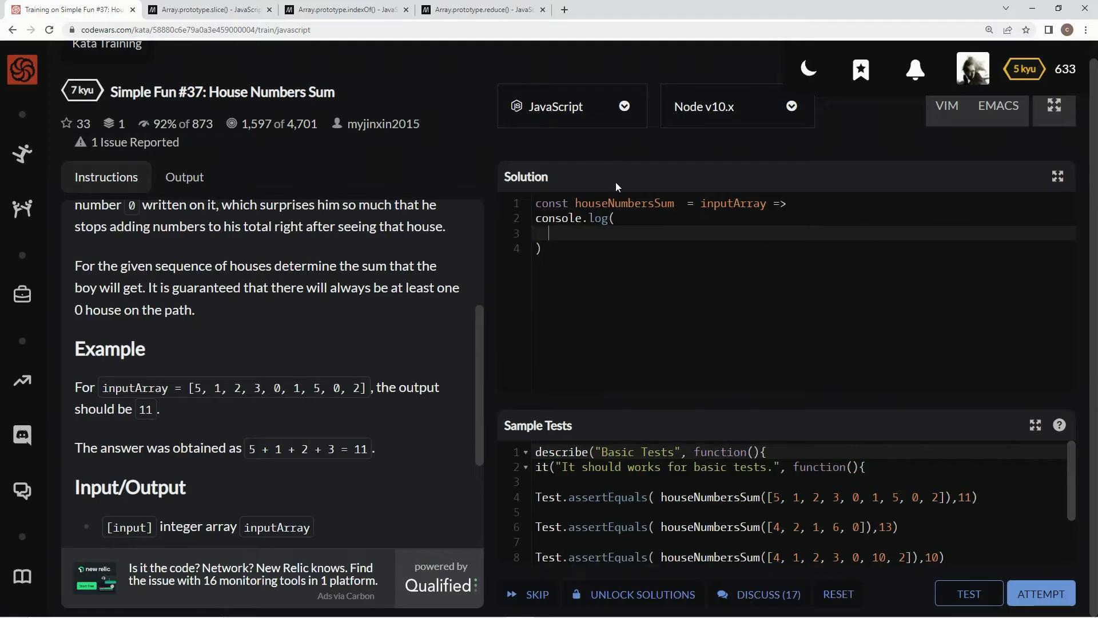
mouse_move(660, 282)
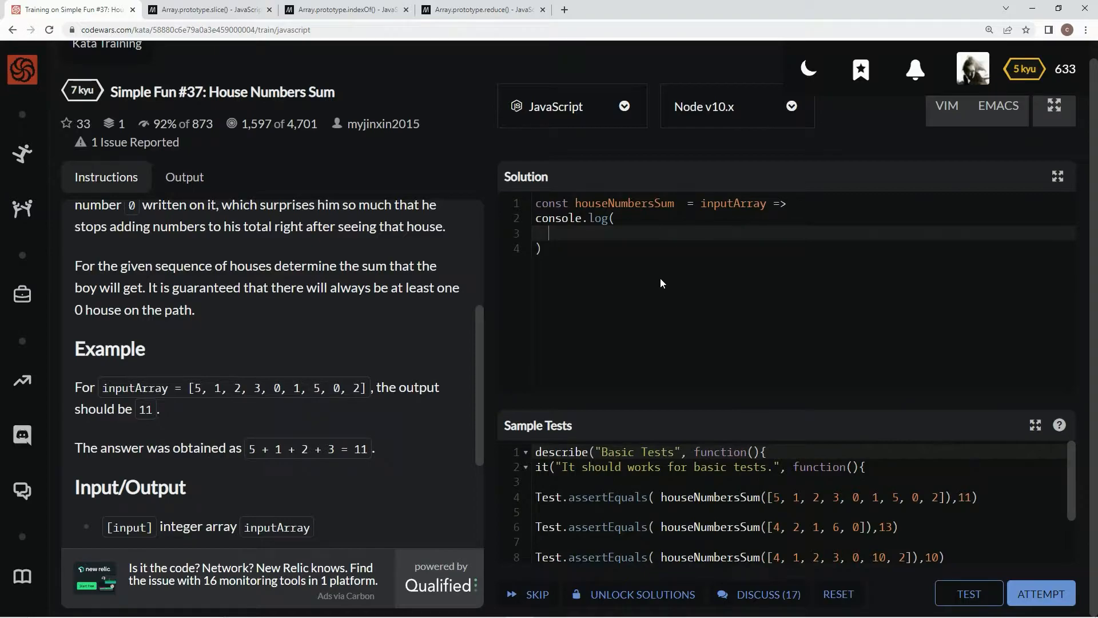
- Write inputArray.slice(0, inside console.log, checking MDN indexOf() for the end index
text(inputArray.slice)
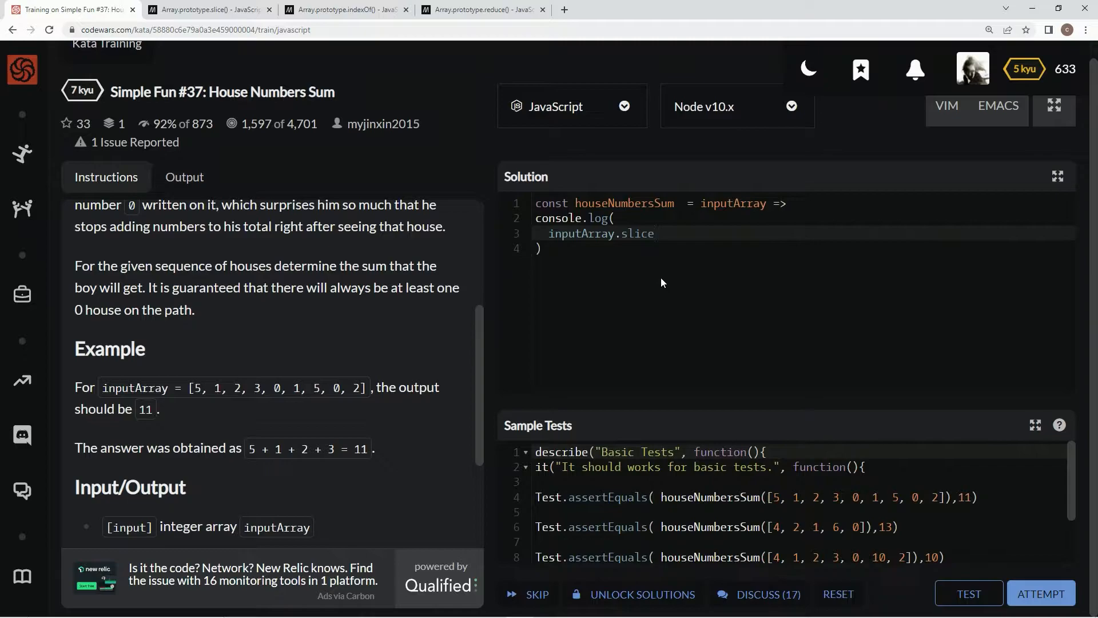
double_click(276, 388)
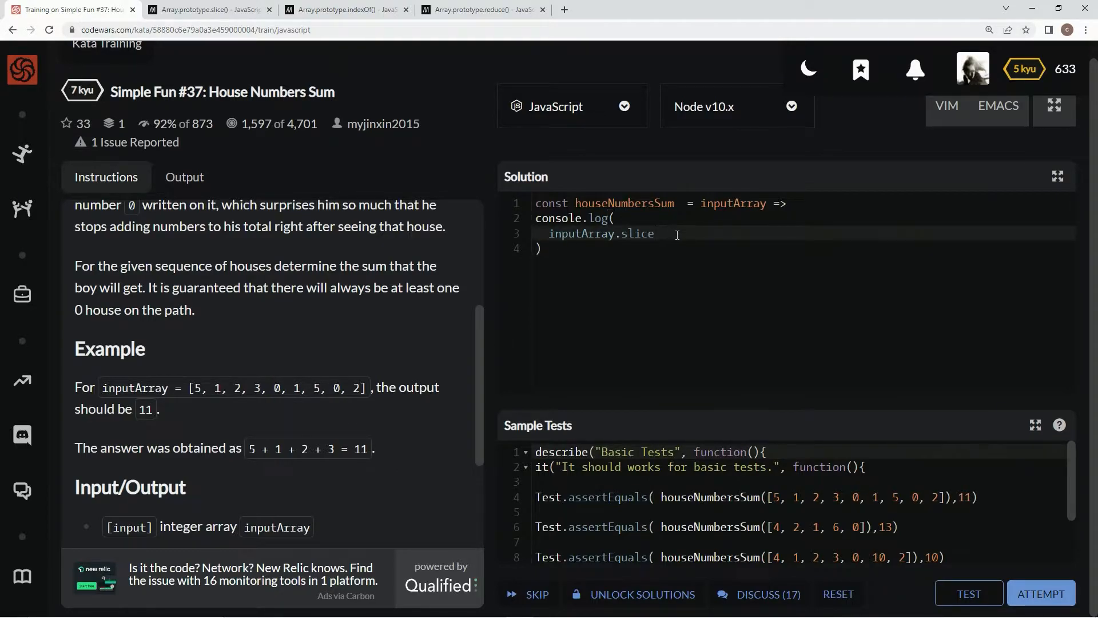
text((0,)
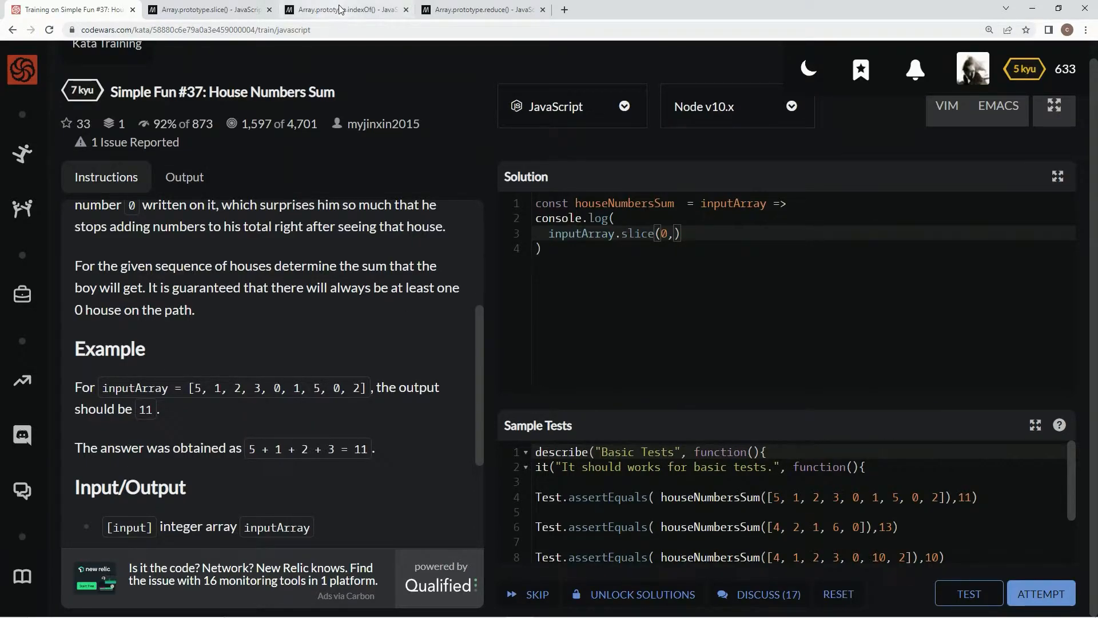
click(343, 9)
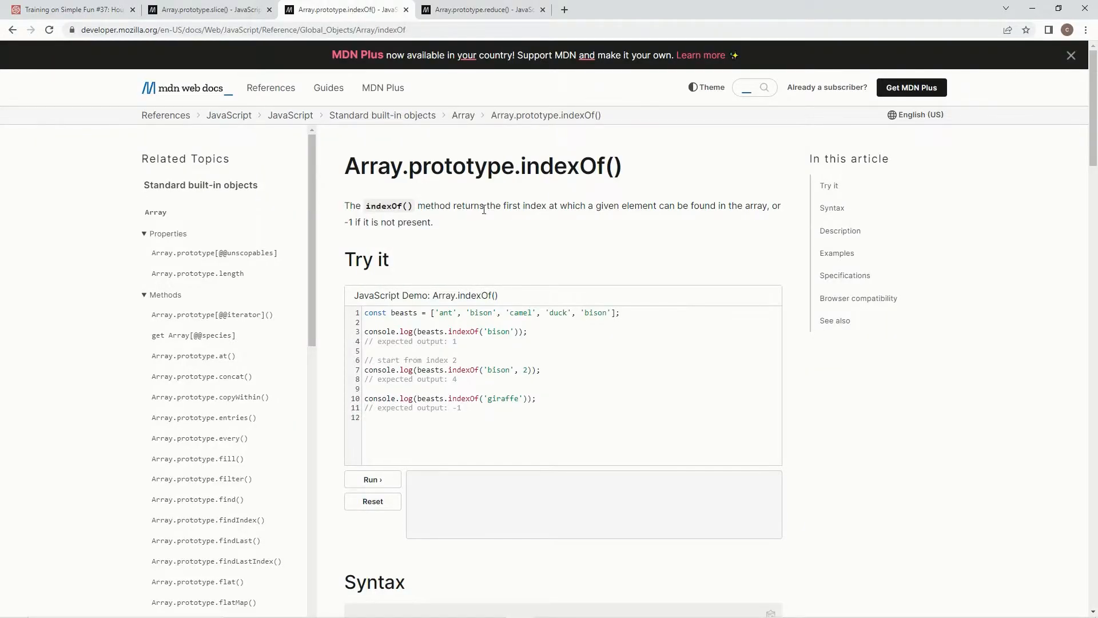
mouse_move(662, 216)
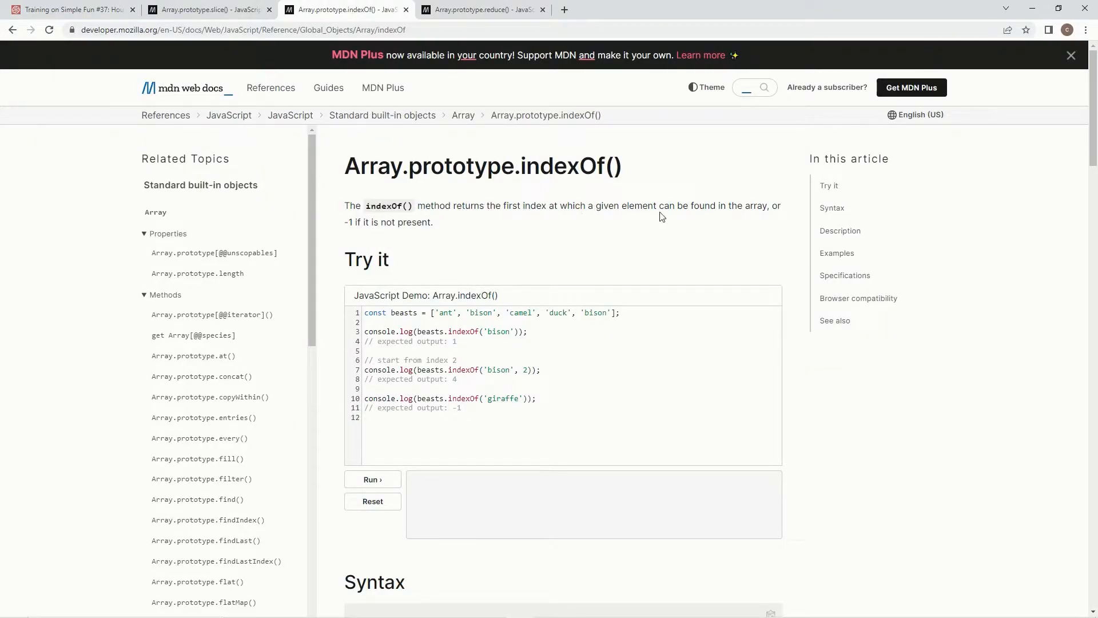
click(70, 9)
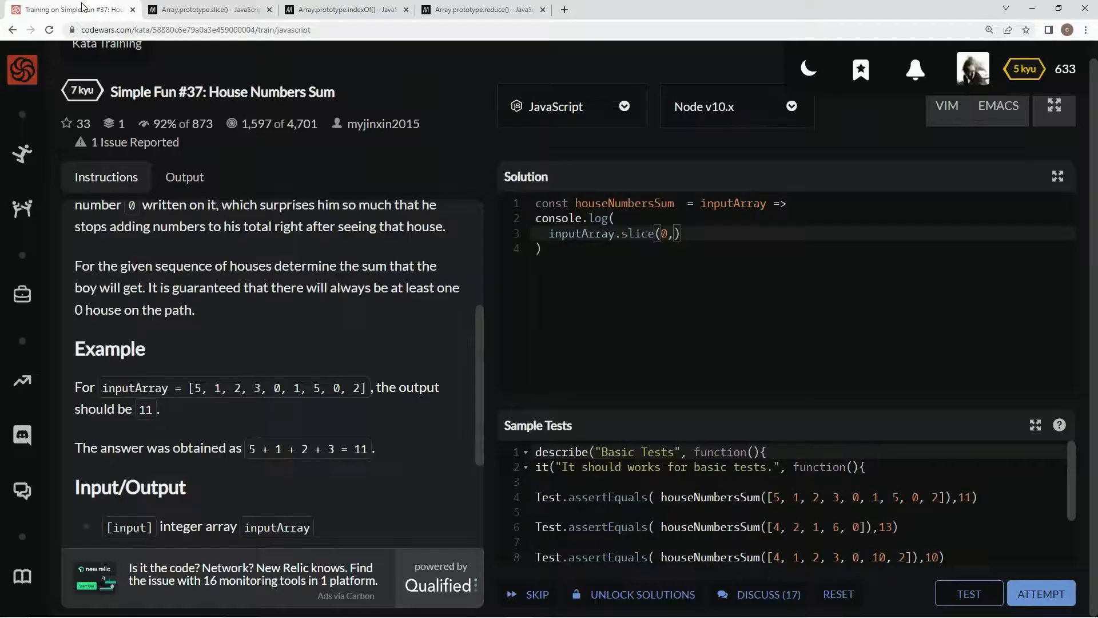
mouse_move(804, 293)
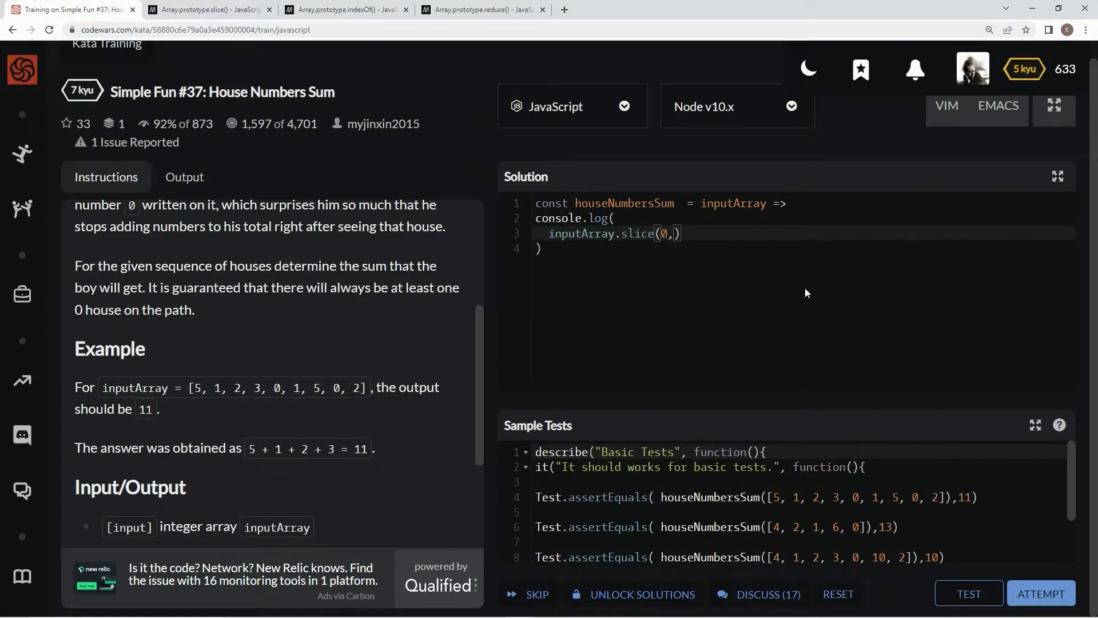
- Complete the call as inputArray.slice(0, inputArray.indexOf(0))
text(input)
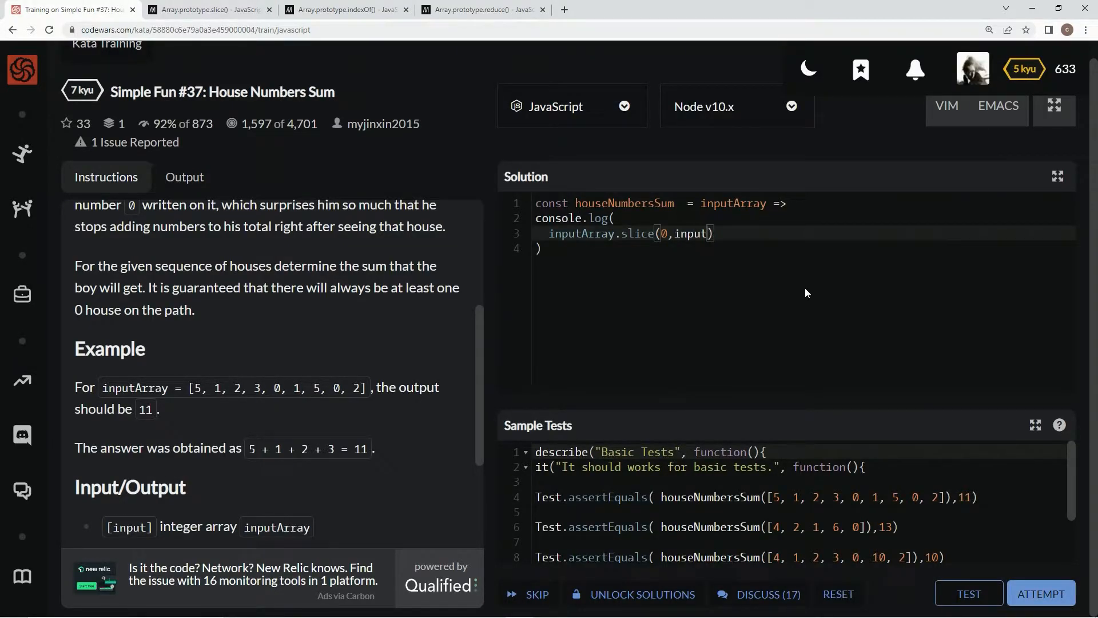
text(Array)
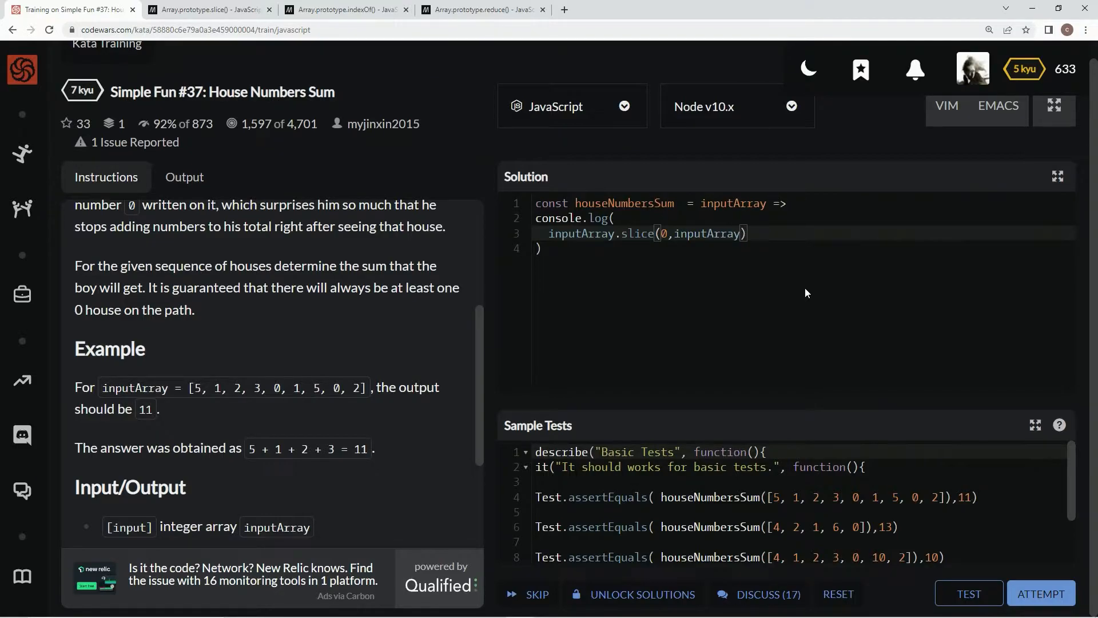
text(indexOf()
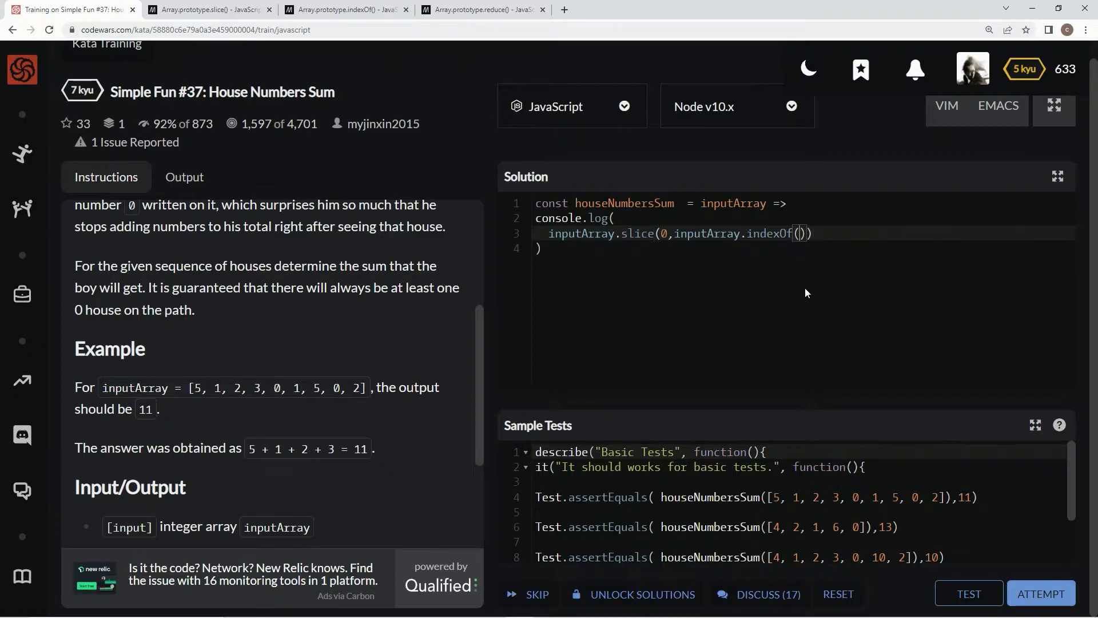
text(0)
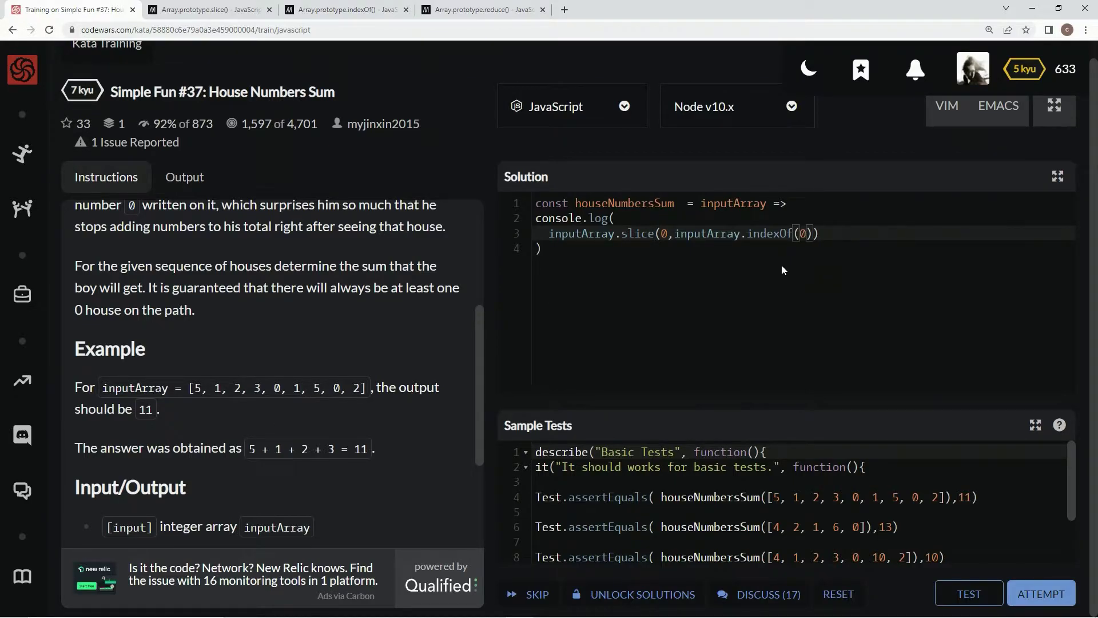
mouse_move(244, 422)
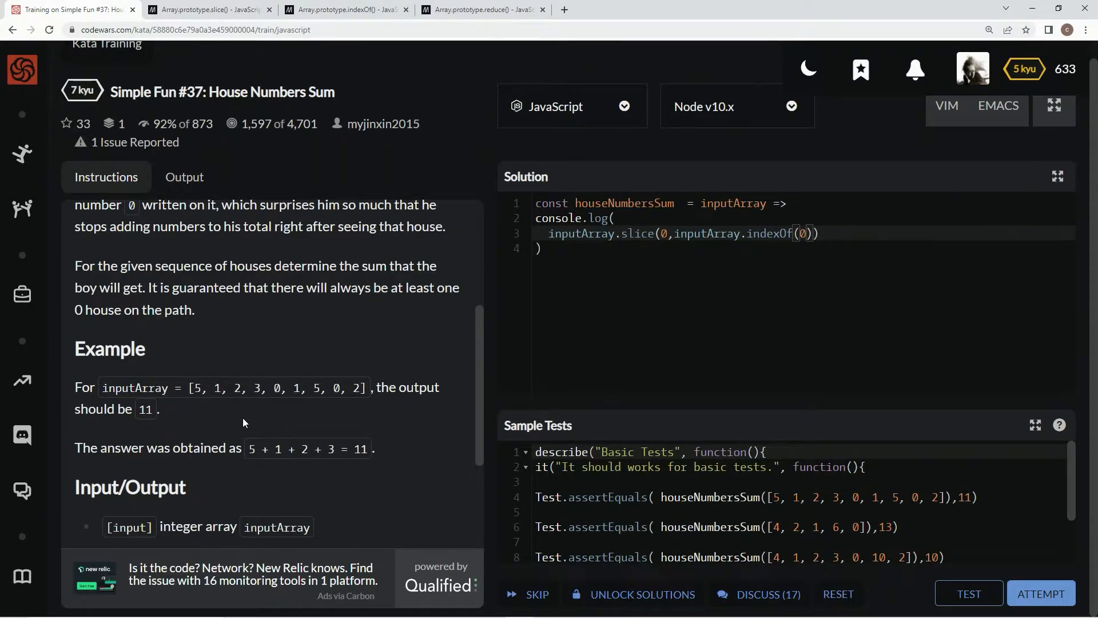
- Check the first 0 in the example array against the slice() docs, then return to the kata
double_click(276, 388)
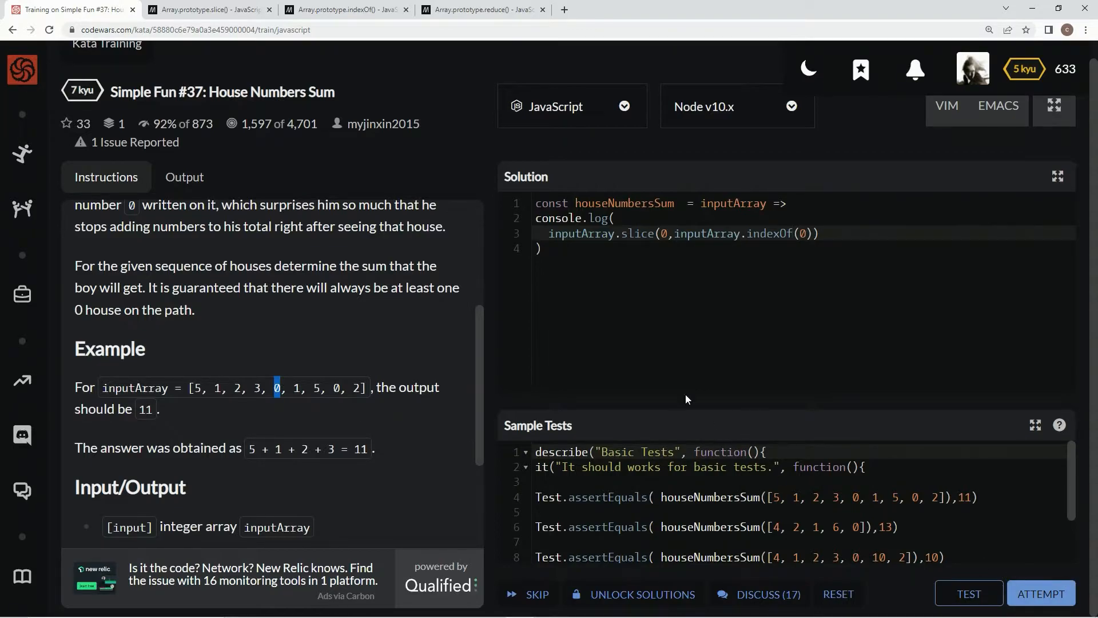
click(203, 9)
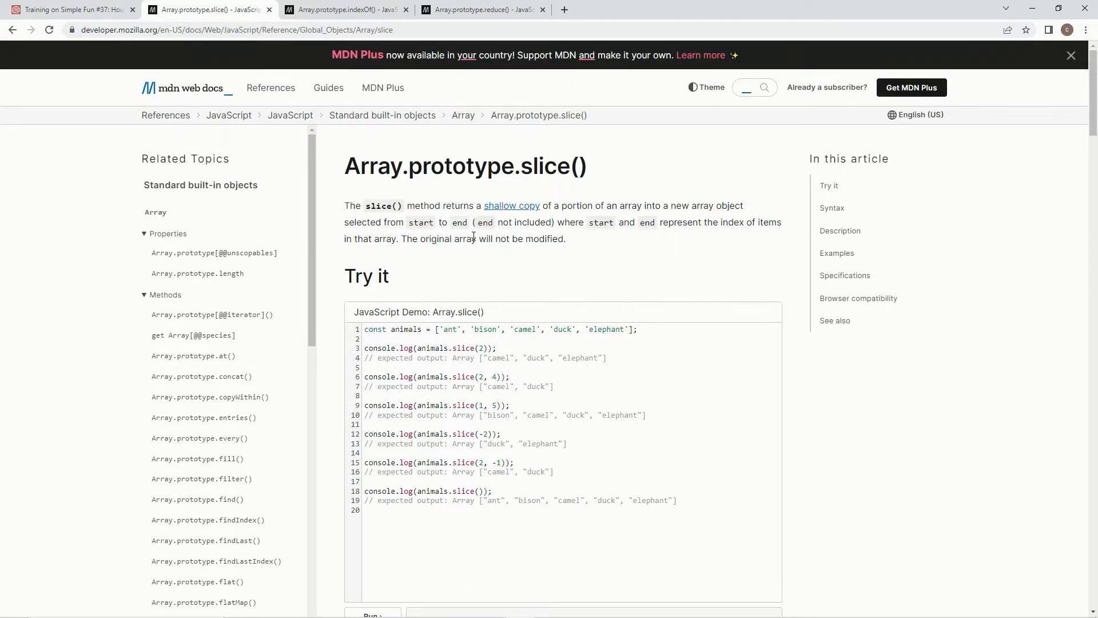
mouse_move(105, 2)
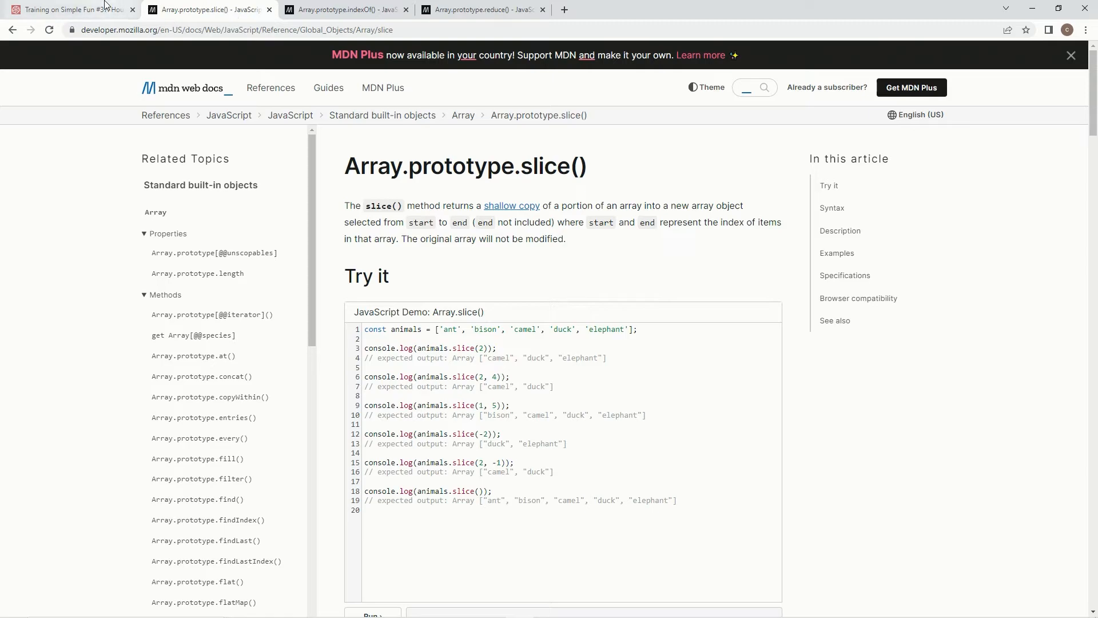
click(69, 10)
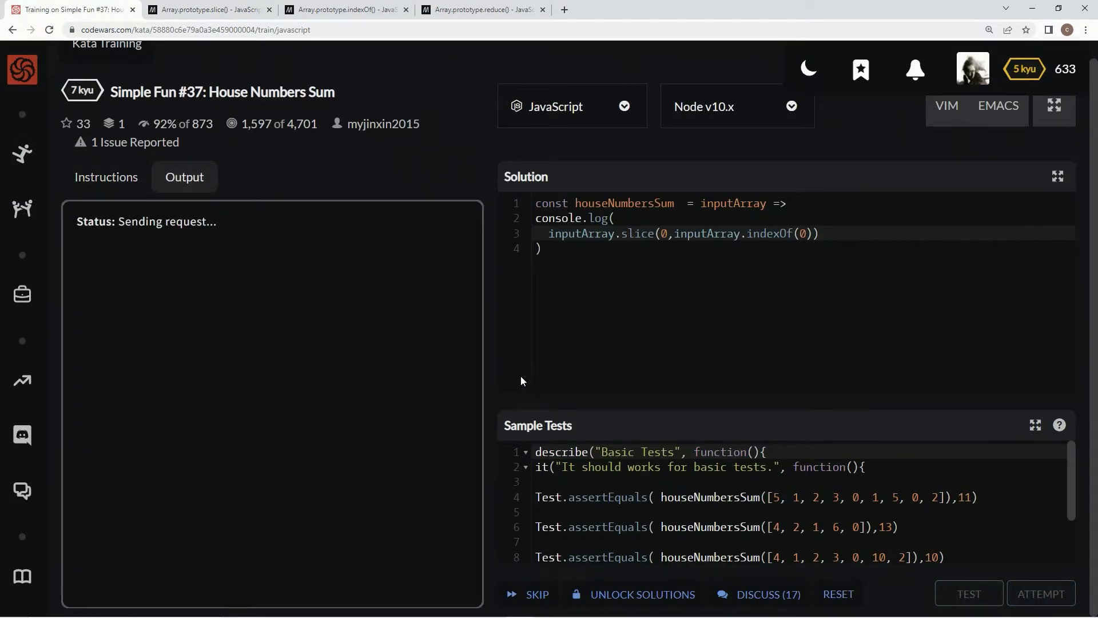
- Run the sample test logging [5, 1, 2, 3] but failing on 11, reread the instructions, move to MDN reduce()
click(968, 593)
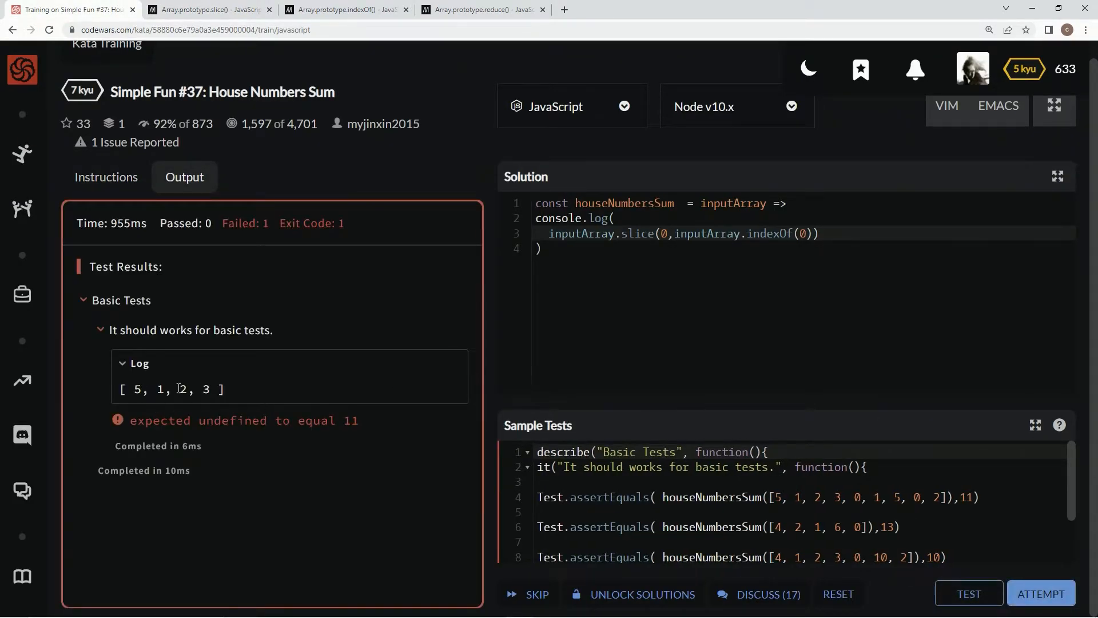
click(106, 176)
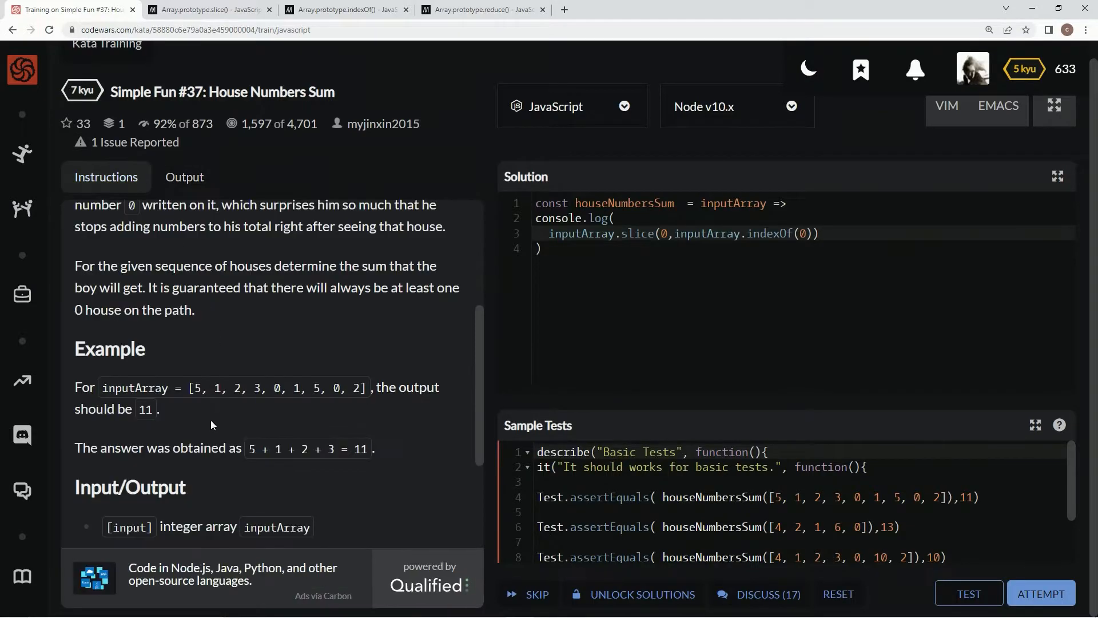
click(822, 234)
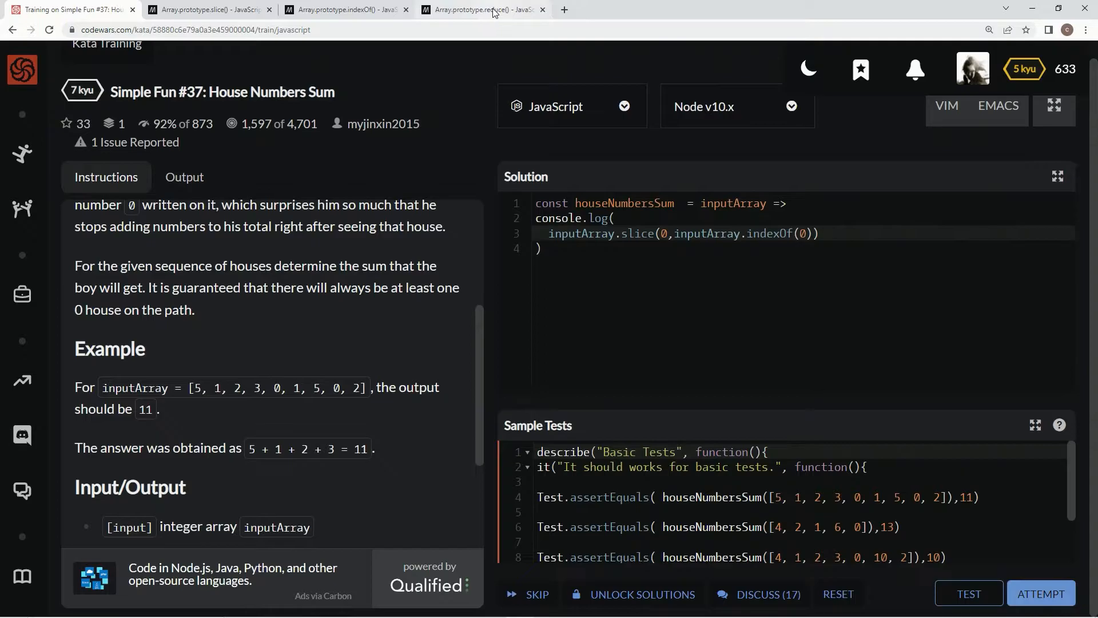
click(483, 9)
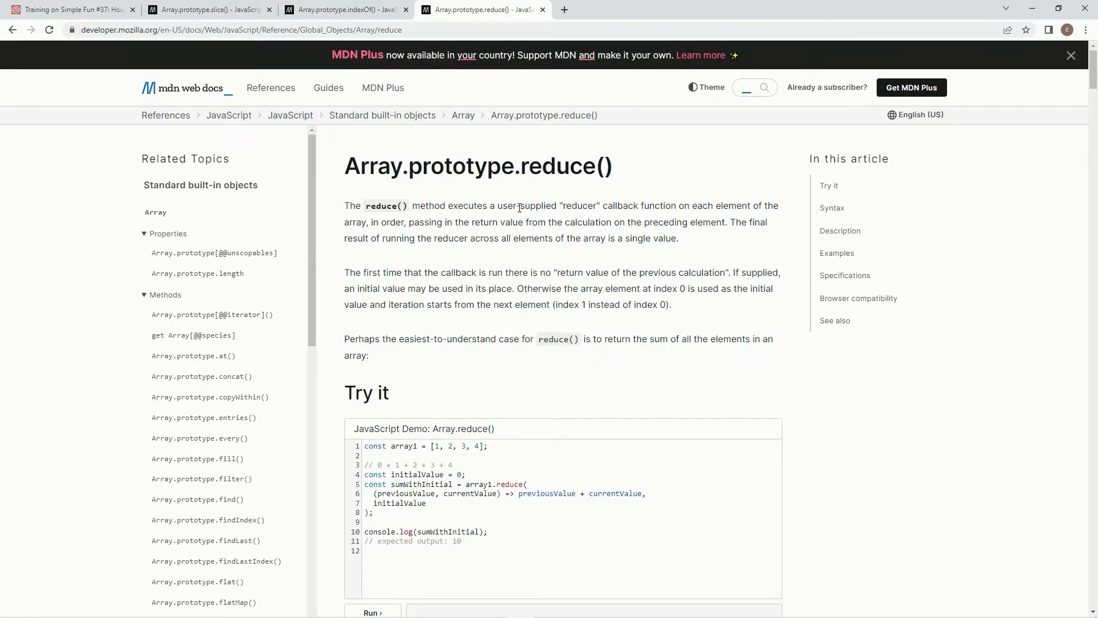
mouse_move(681, 203)
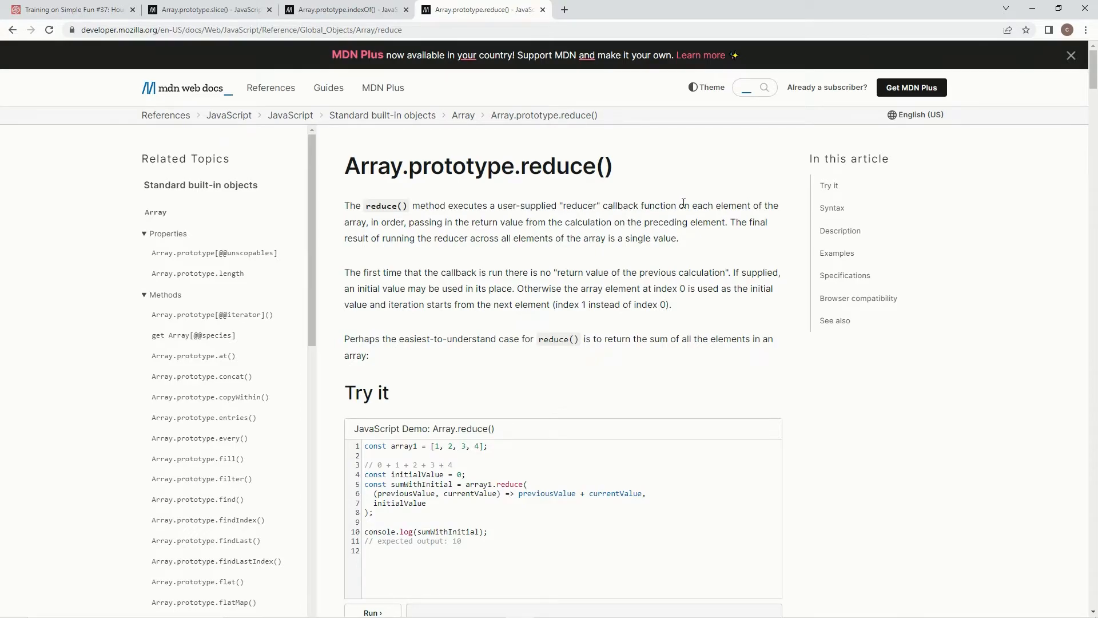
mouse_move(430, 226)
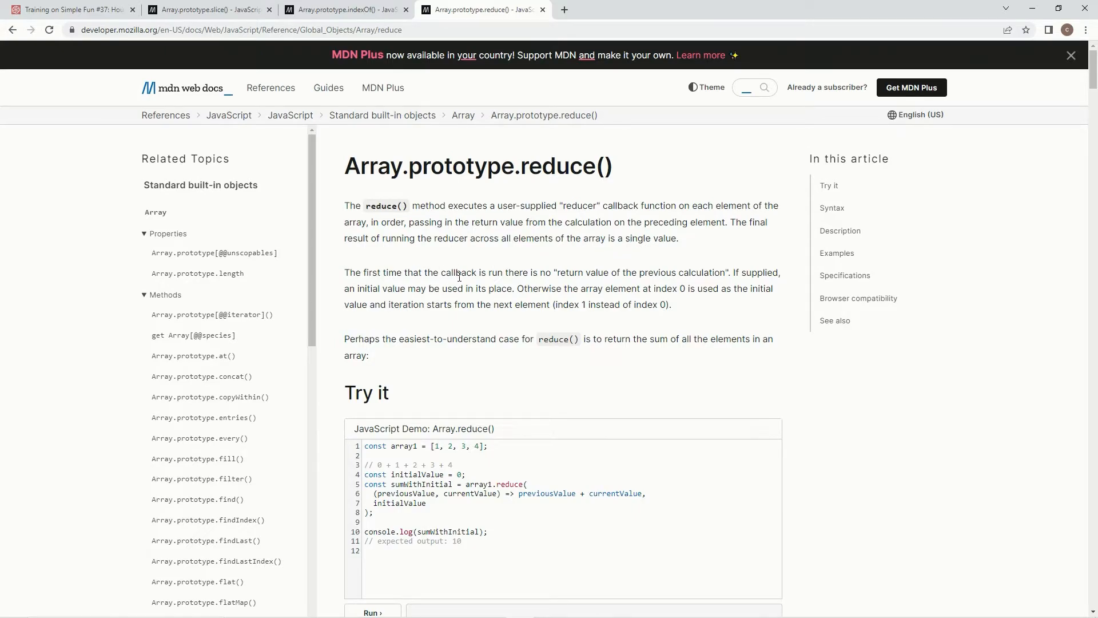
mouse_move(607, 273)
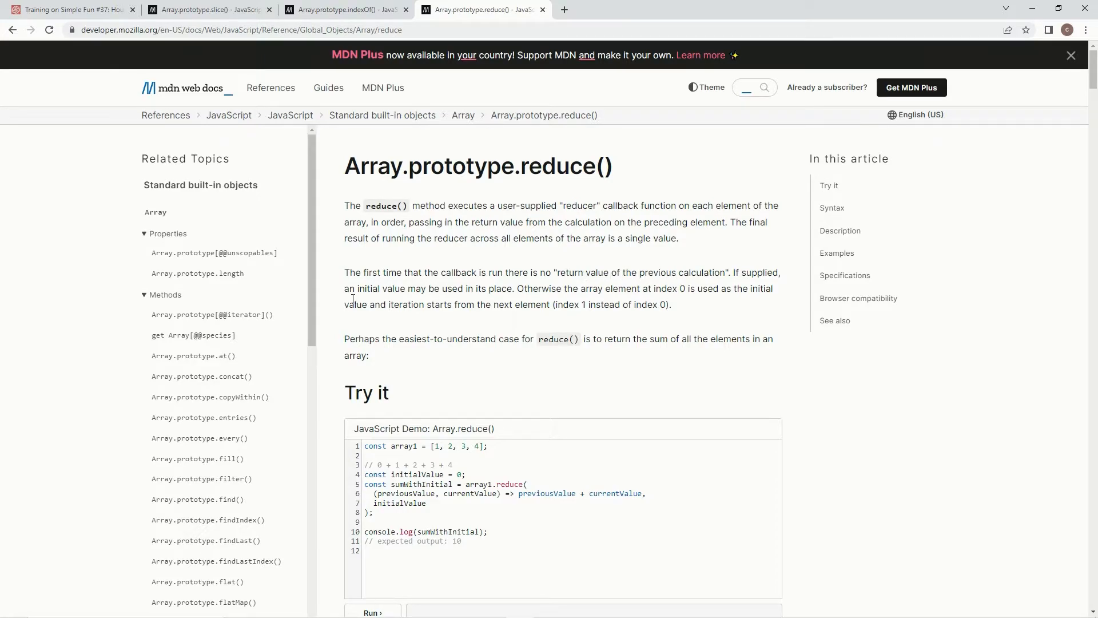
mouse_move(498, 288)
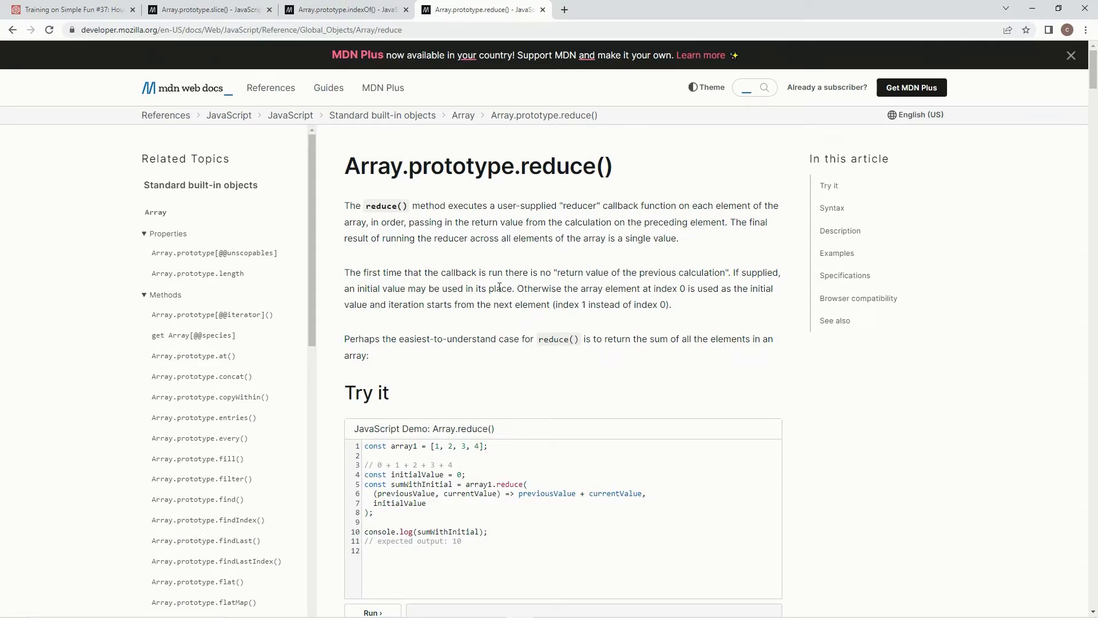
mouse_move(393, 343)
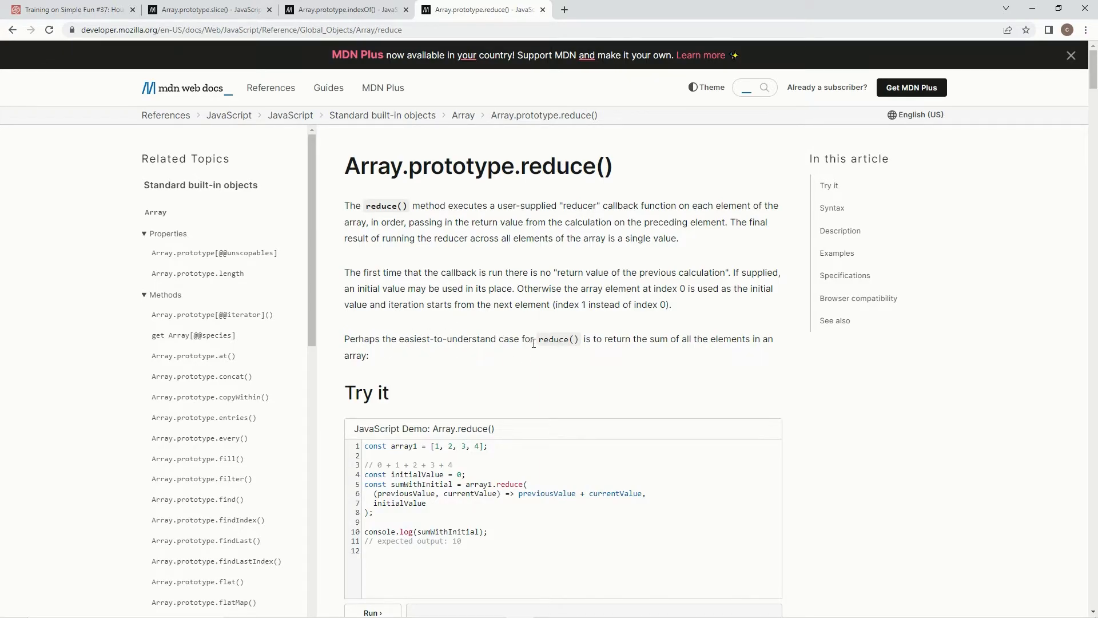
mouse_move(603, 341)
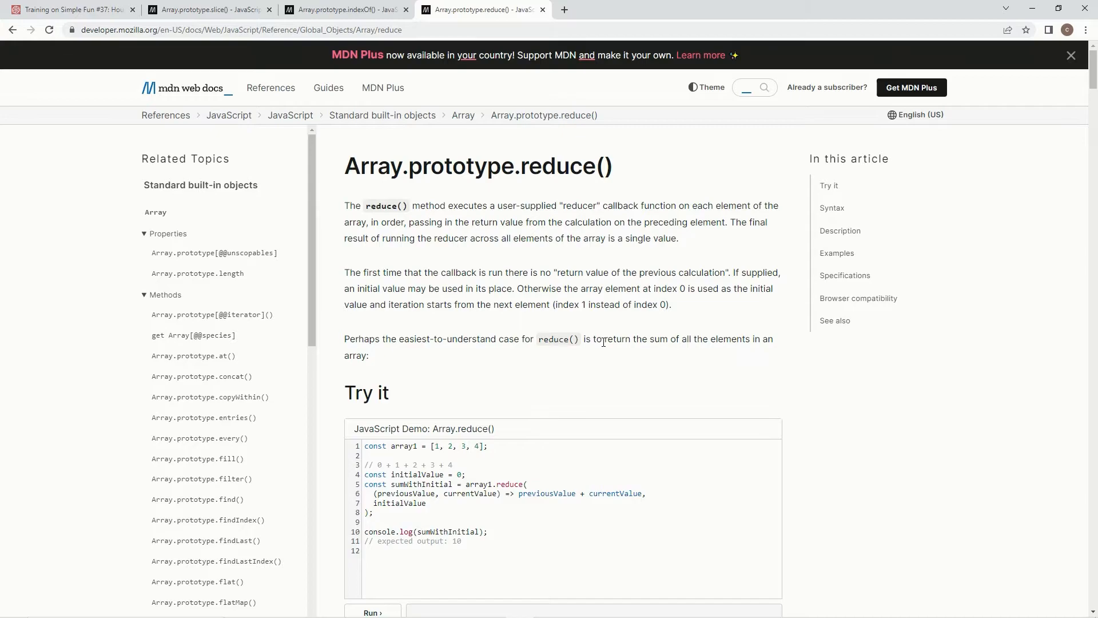
mouse_move(751, 357)
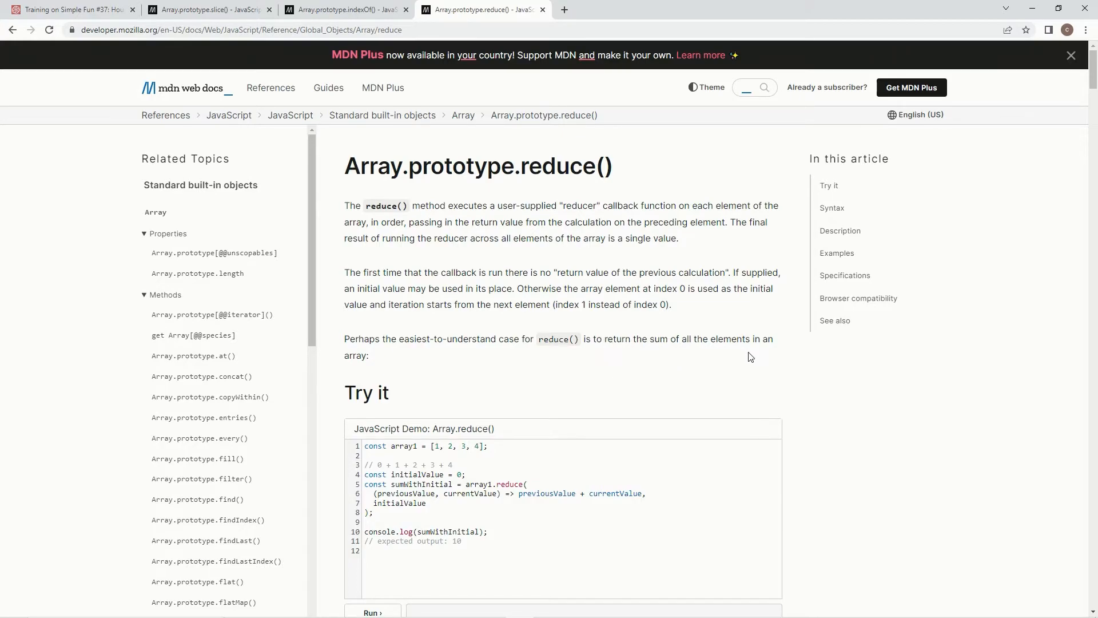
- Read the reduce() reference down to its Syntax forms and return to the kata solution
scroll(down, 3)
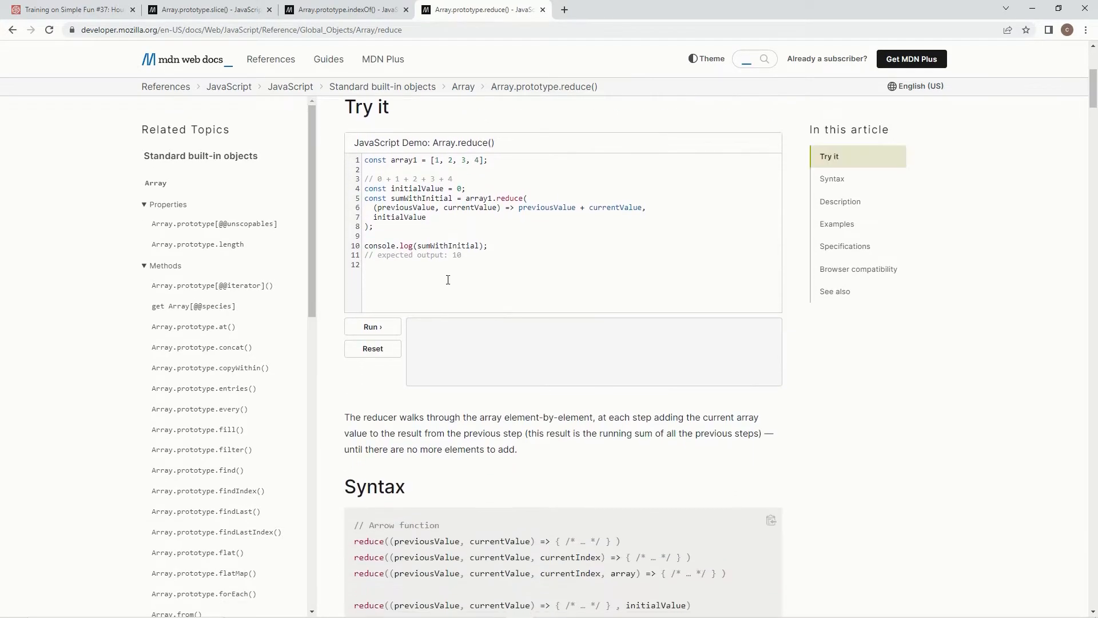
scroll(down, 3)
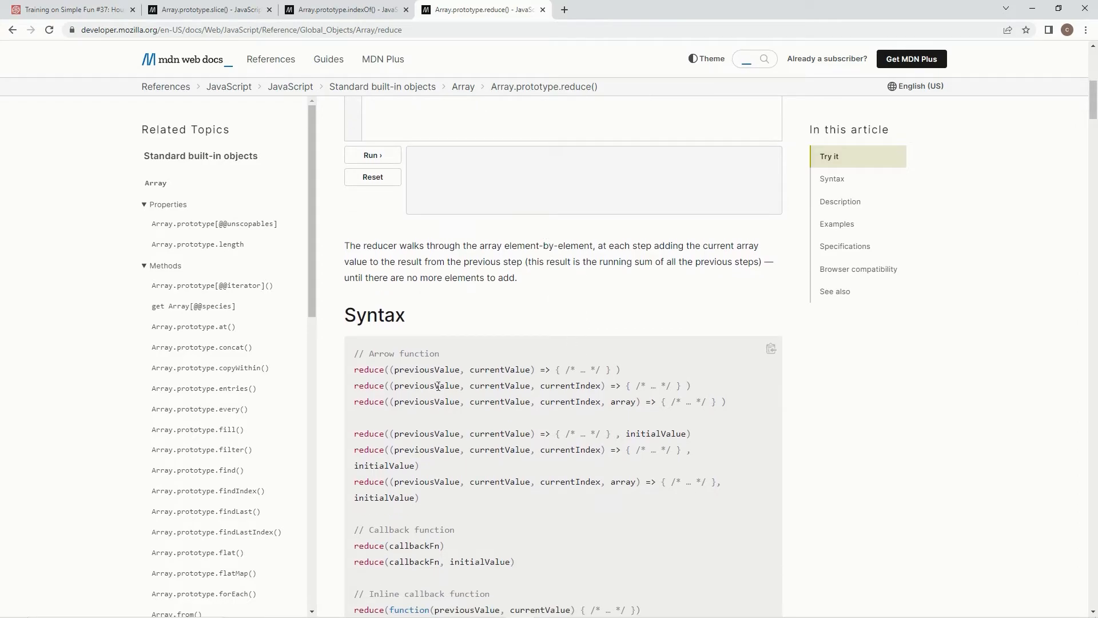
scroll(down, 3)
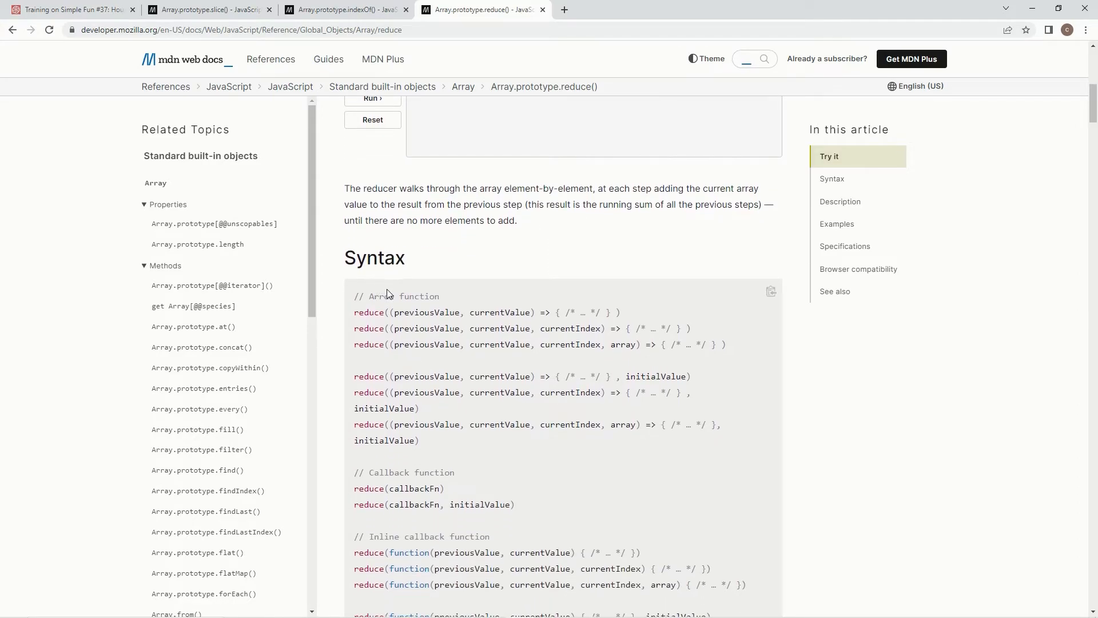
mouse_move(380, 372)
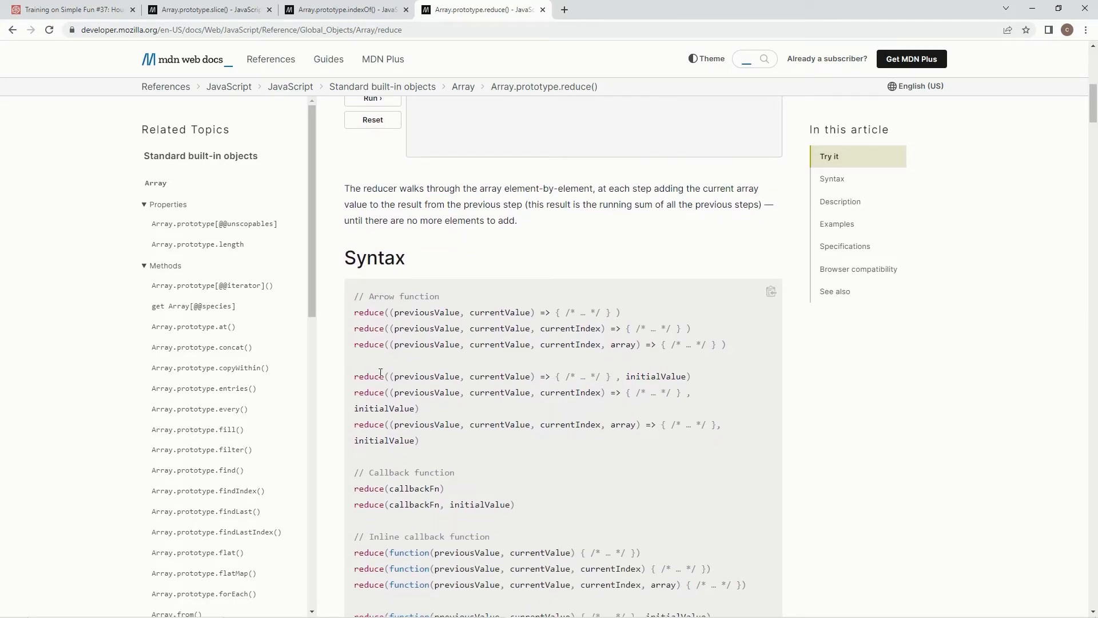
mouse_move(511, 375)
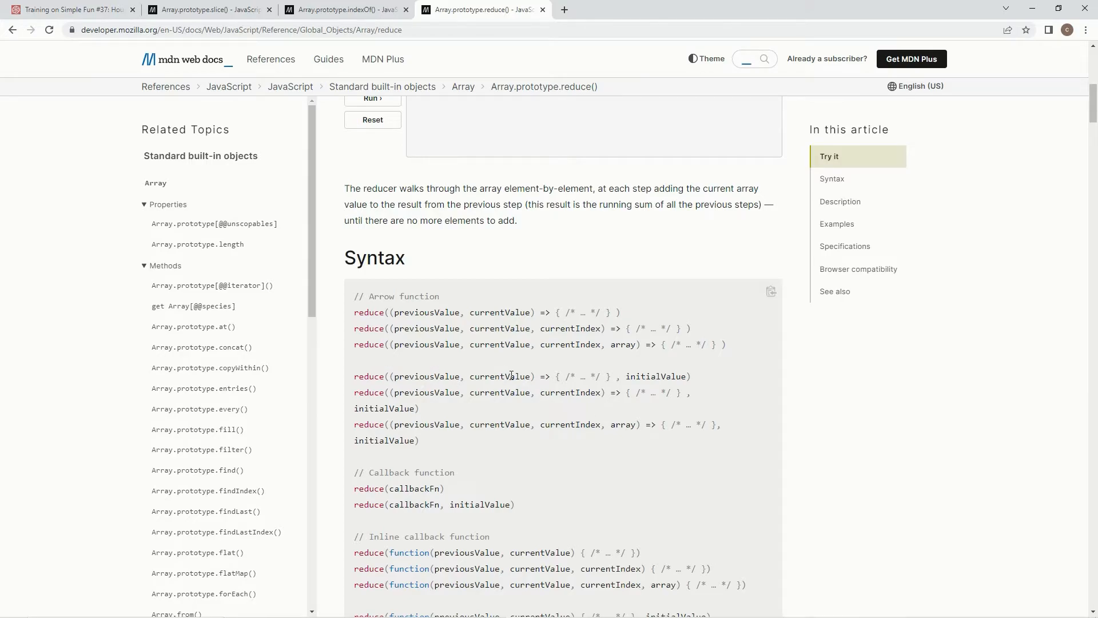
double_click(543, 376)
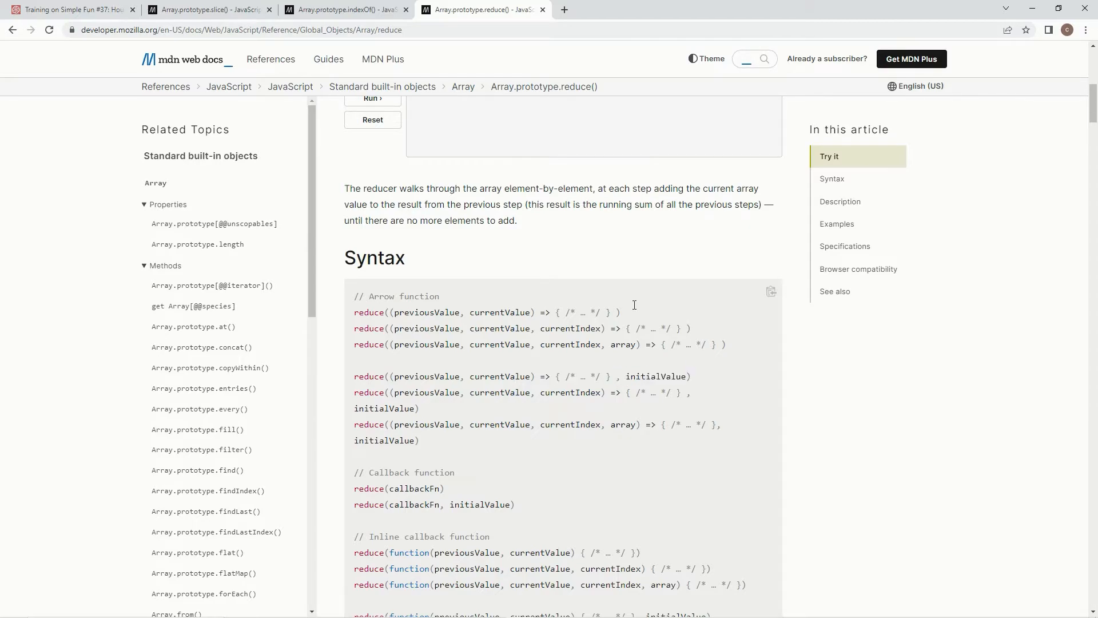
click(70, 9)
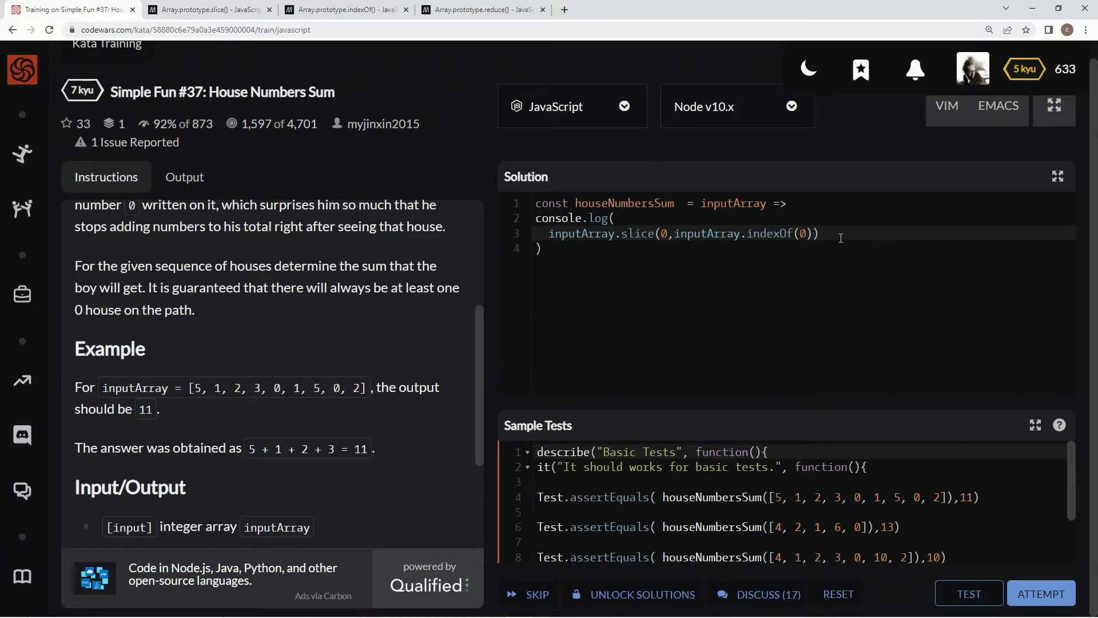
- Append .reduce((prev,curr) => prev + curr,0) to the slice and run the sample tests
text(.redu)
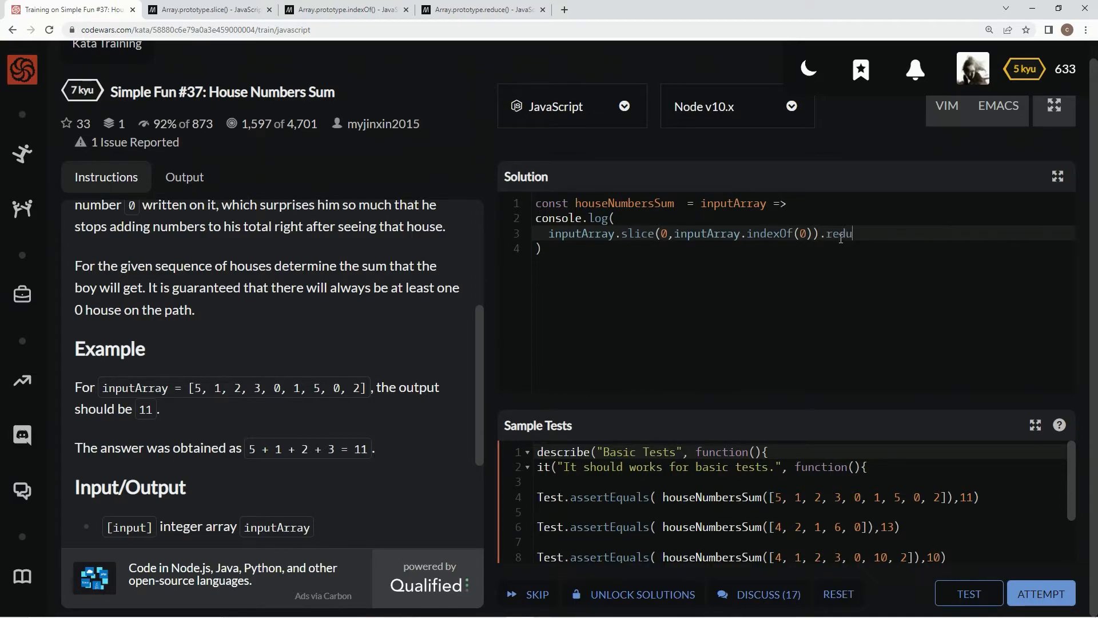
text(ce(())
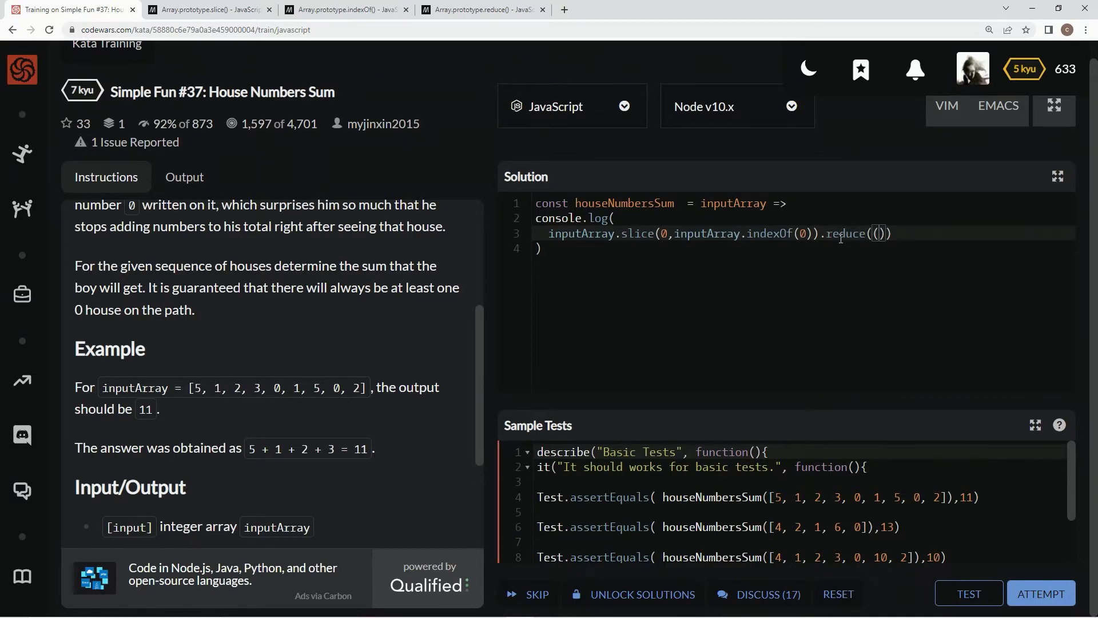
text(prev)
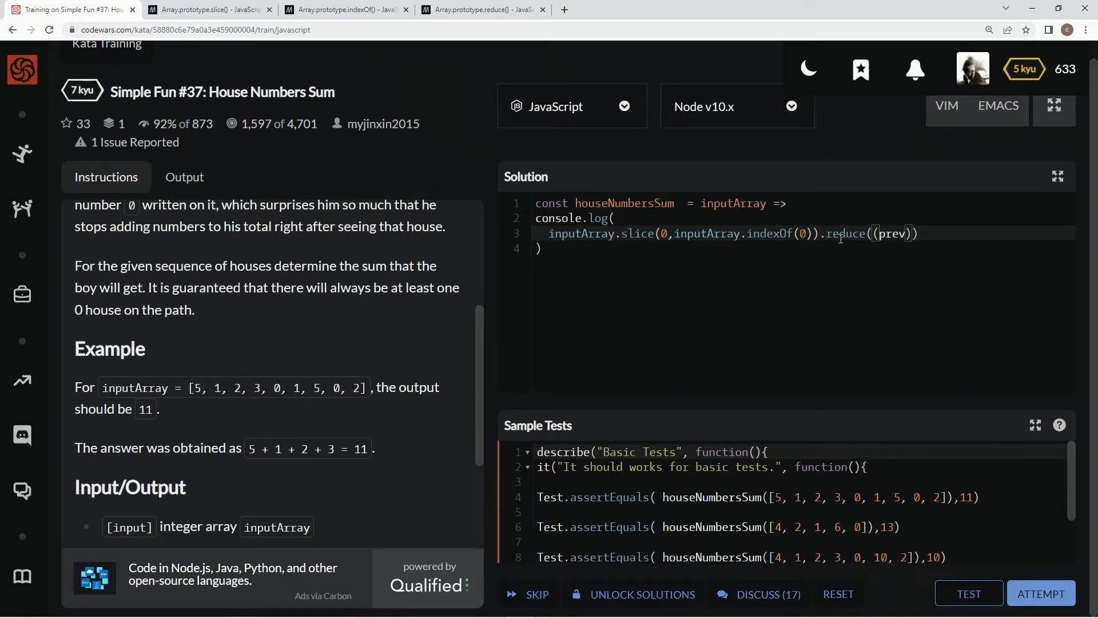
text(,curr)
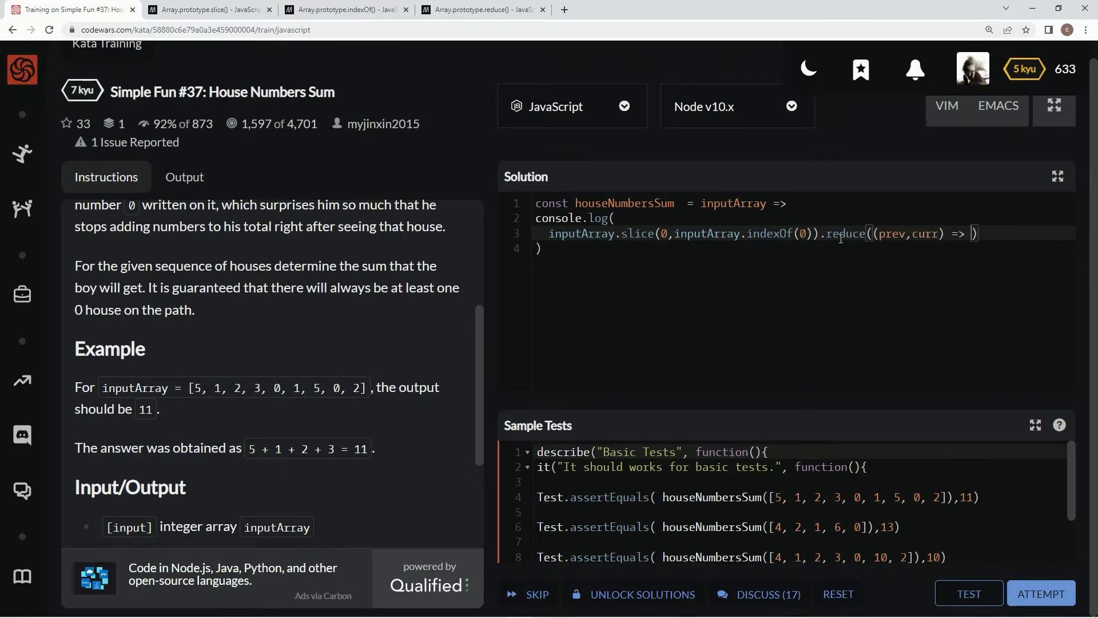
text(prev)
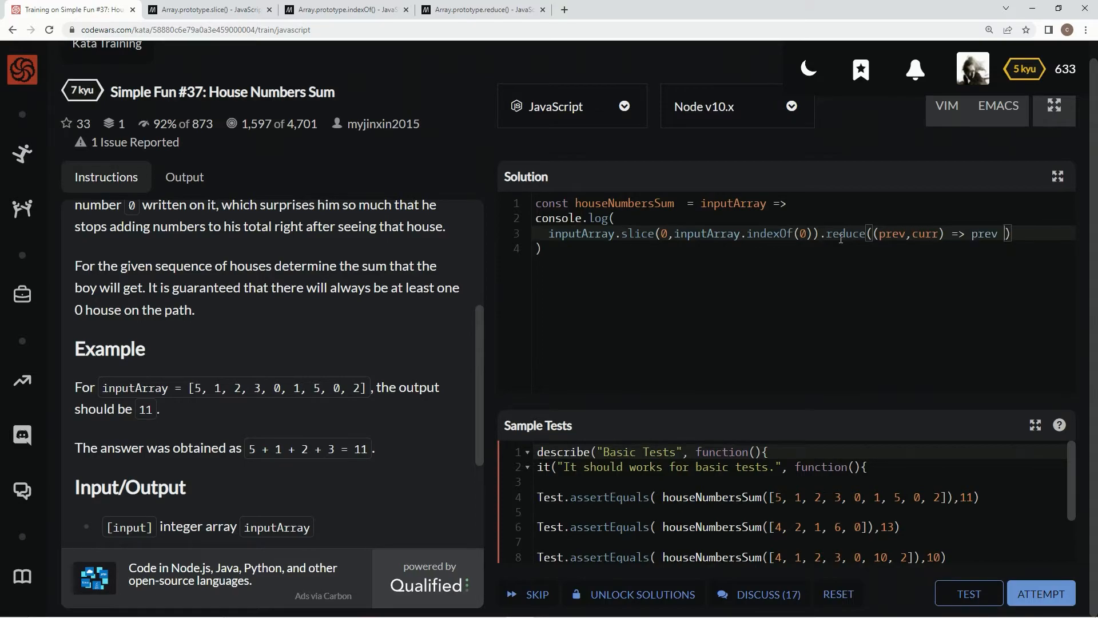
text(+ curr)
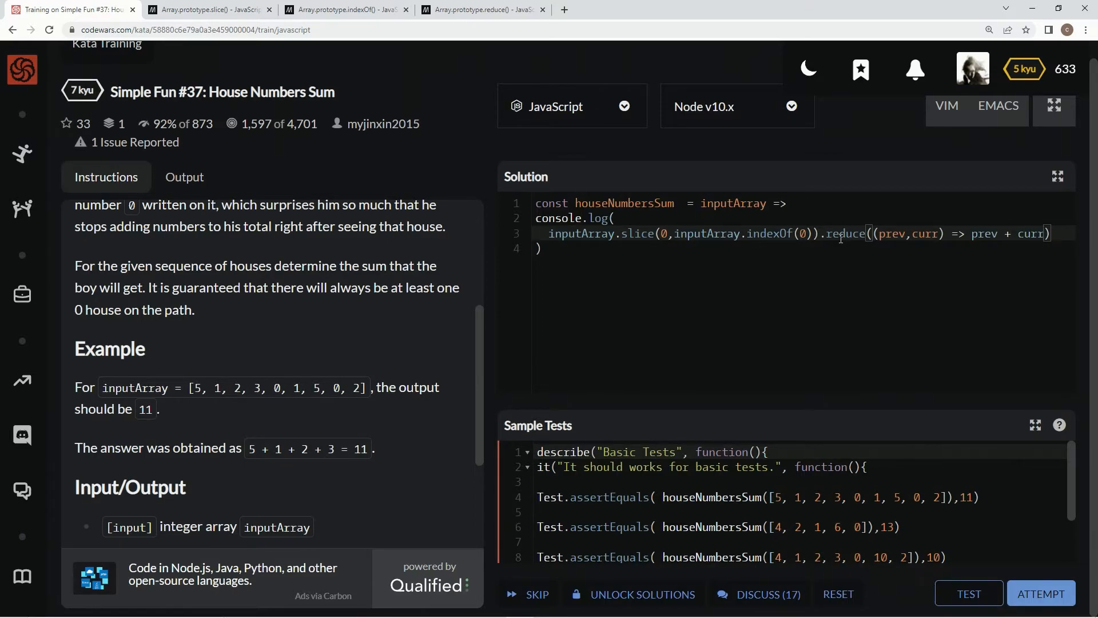
text(,0)
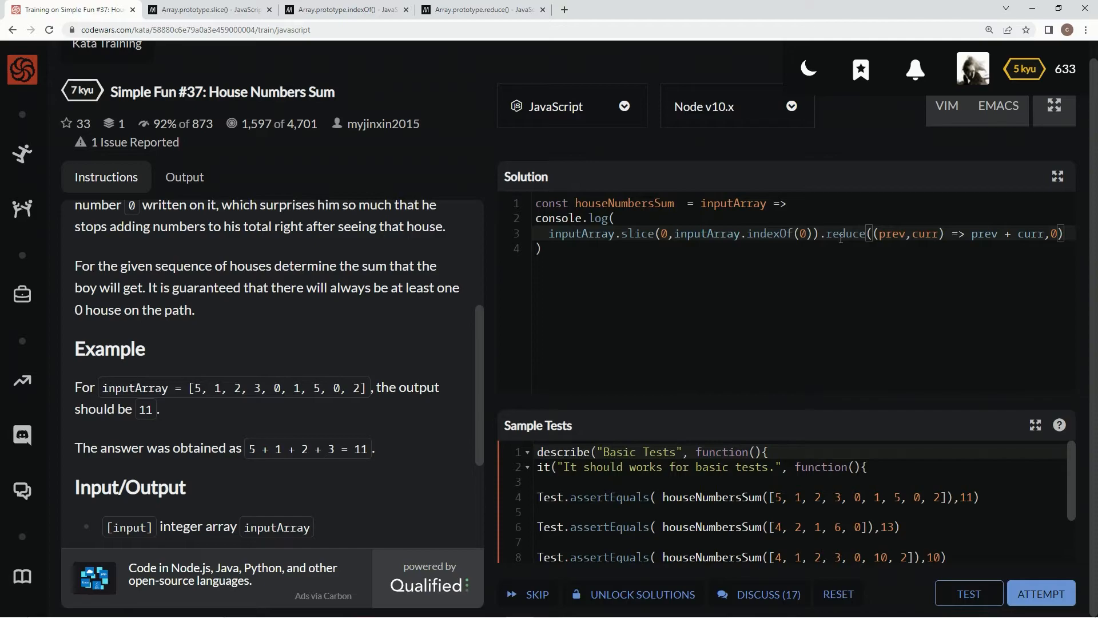
mouse_move(968, 594)
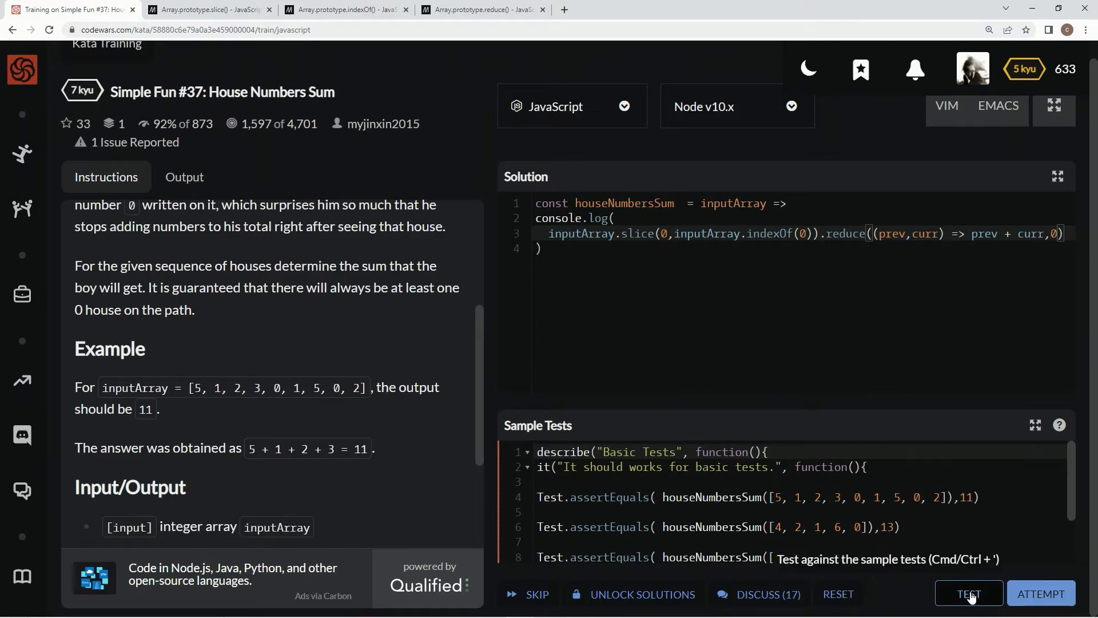
click(969, 593)
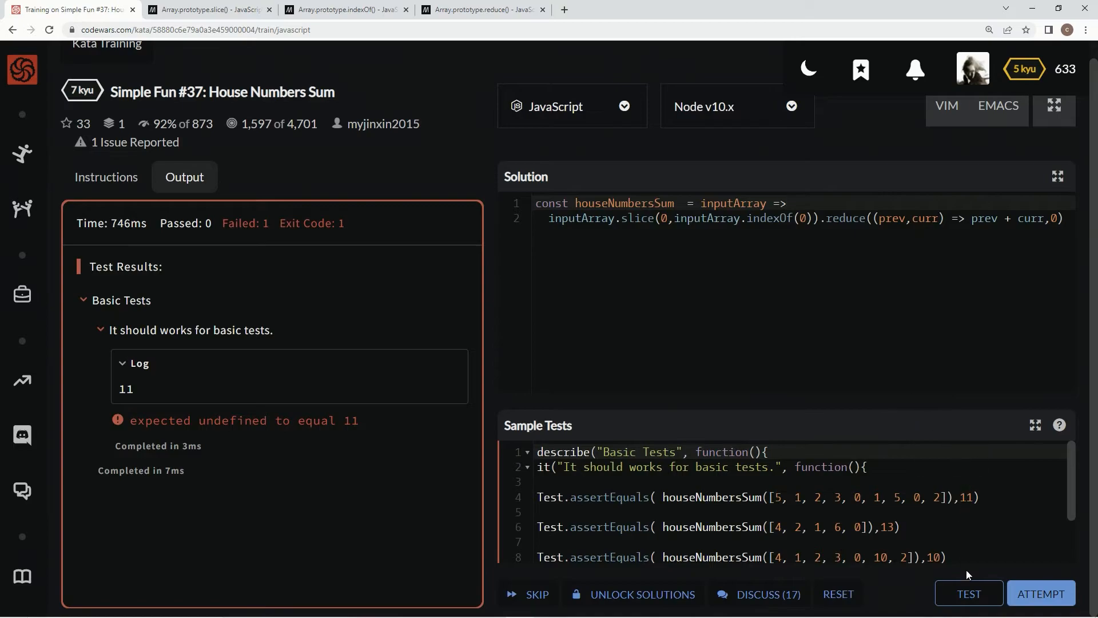
- Run the full test suite on the console.log-free version and submit the passing solution
click(968, 594)
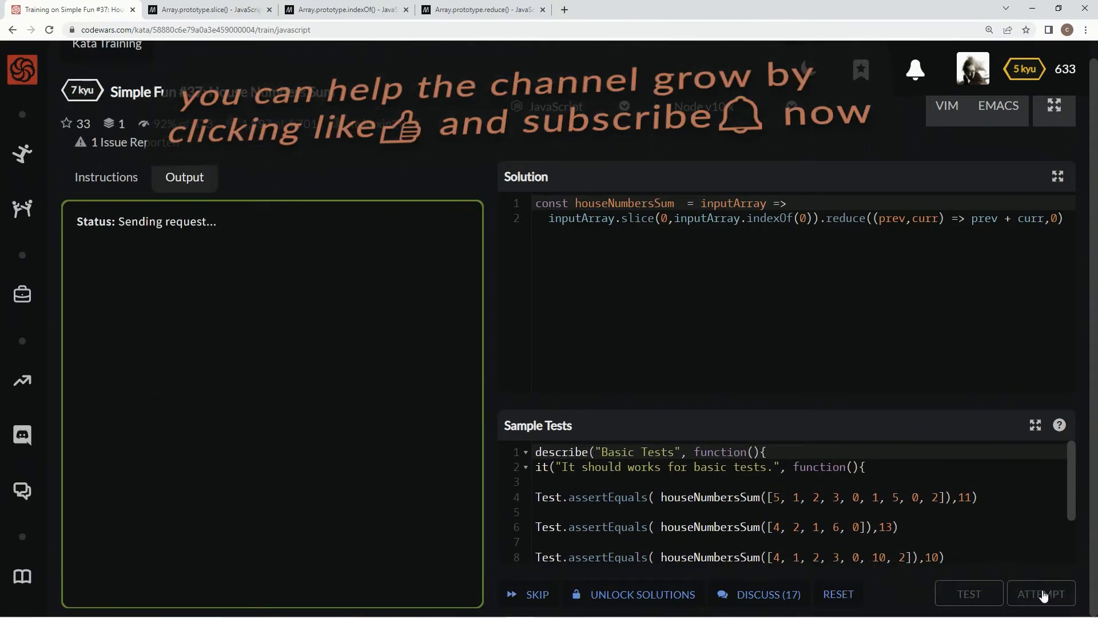
click(1041, 593)
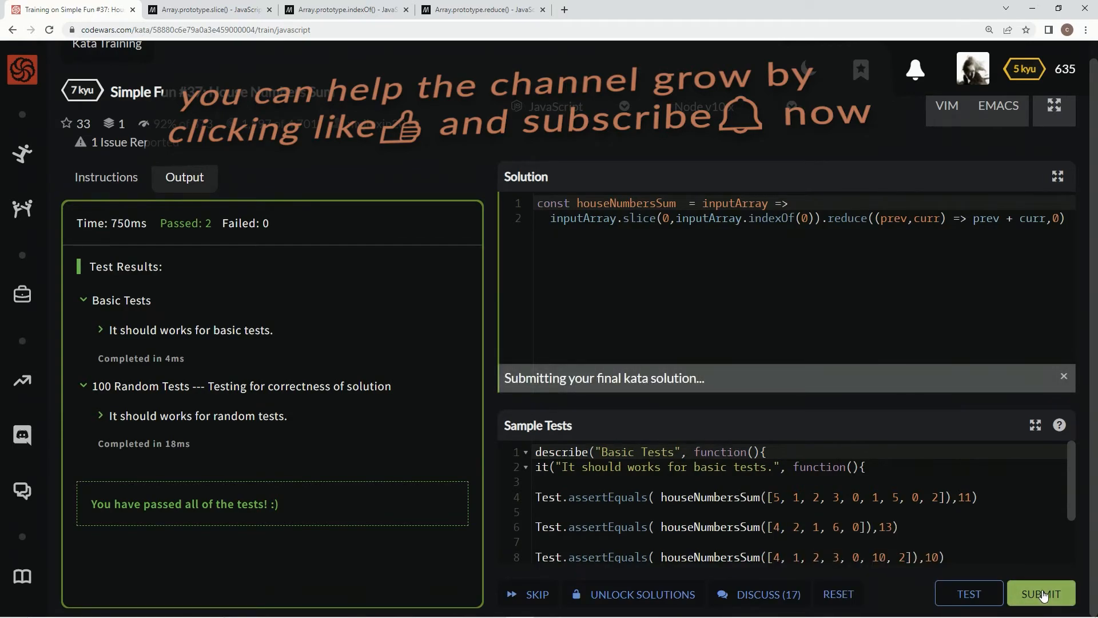
click(1041, 594)
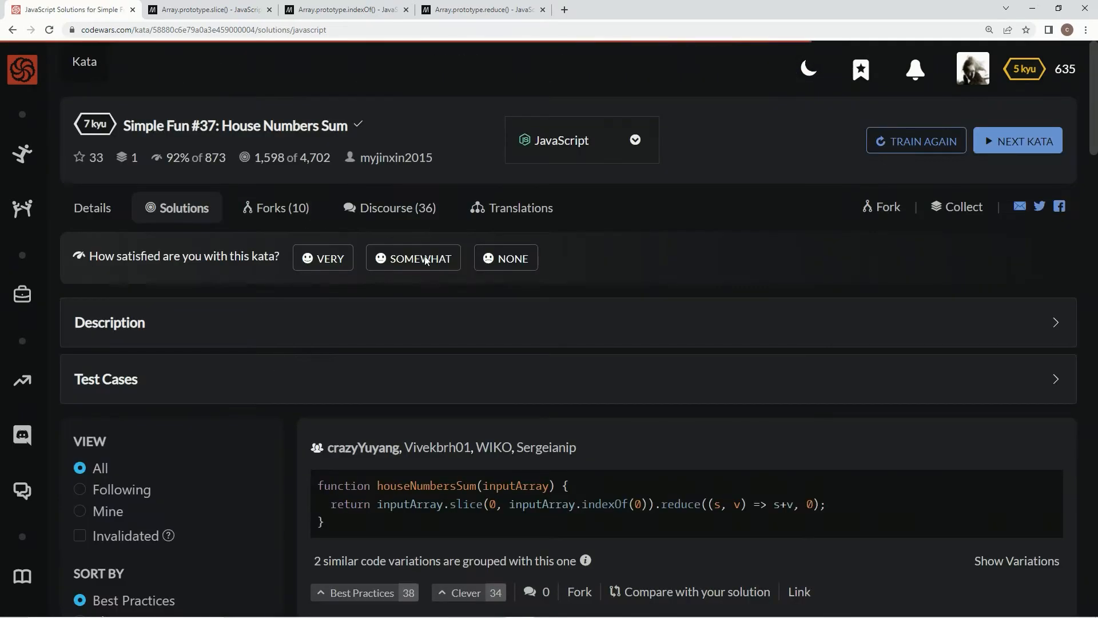
- Browse other users' solutions, examining a loop-based one comparing against 0
scroll(down, 3)
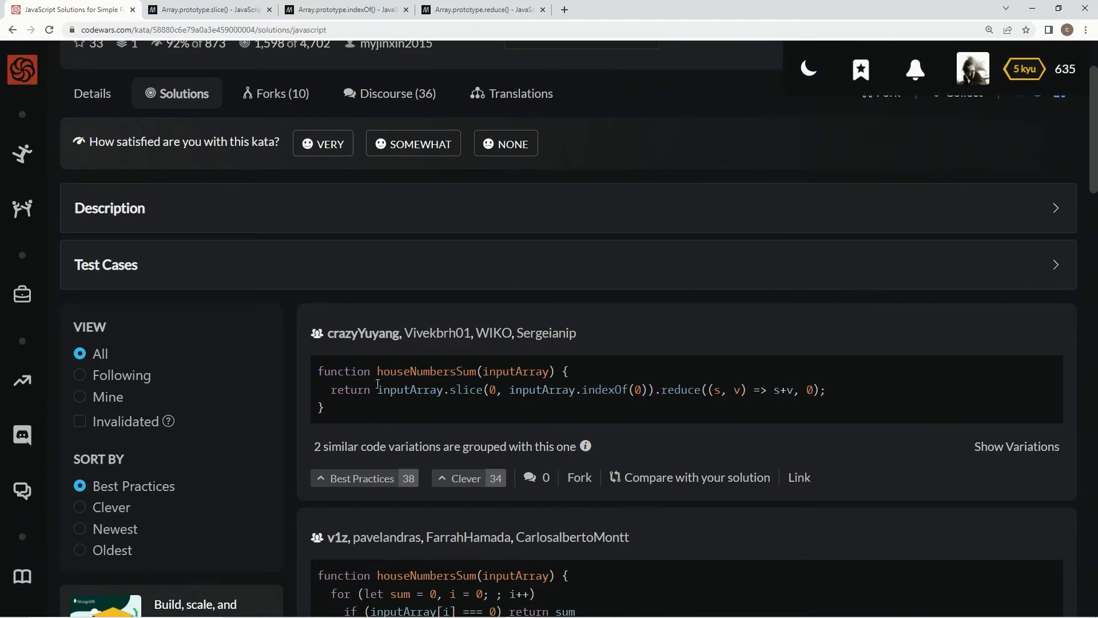
mouse_move(735, 388)
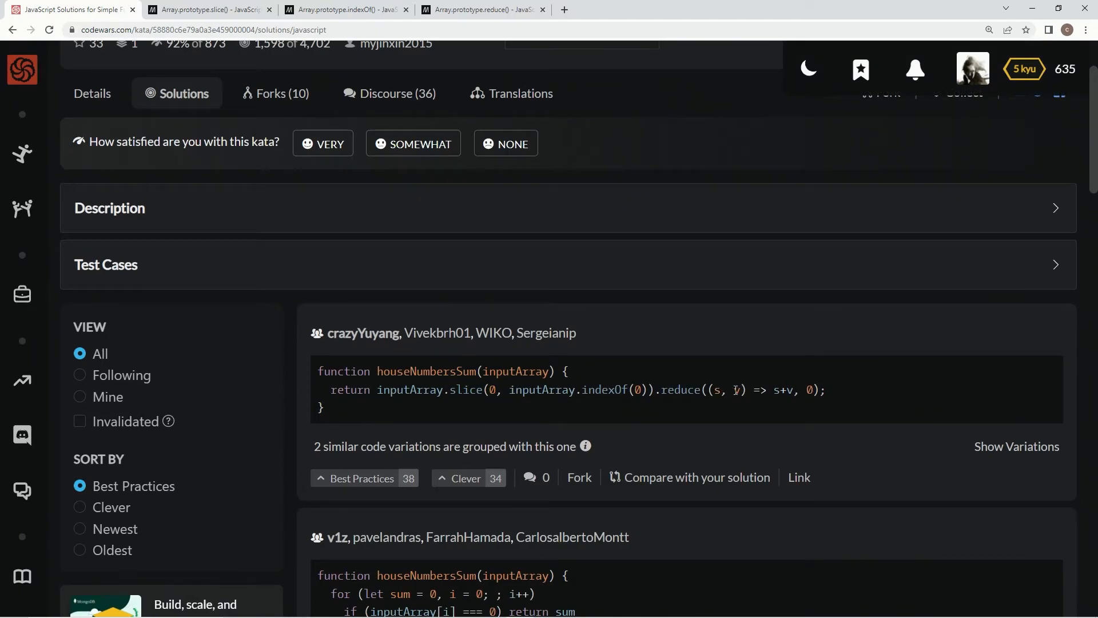
mouse_move(736, 407)
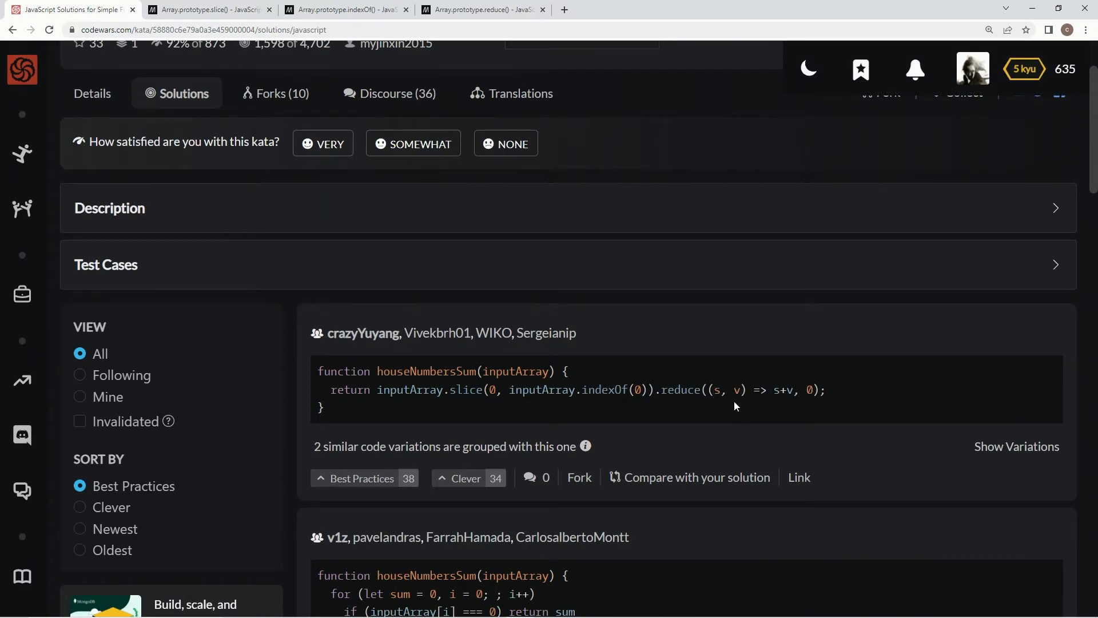
scroll(down, 3)
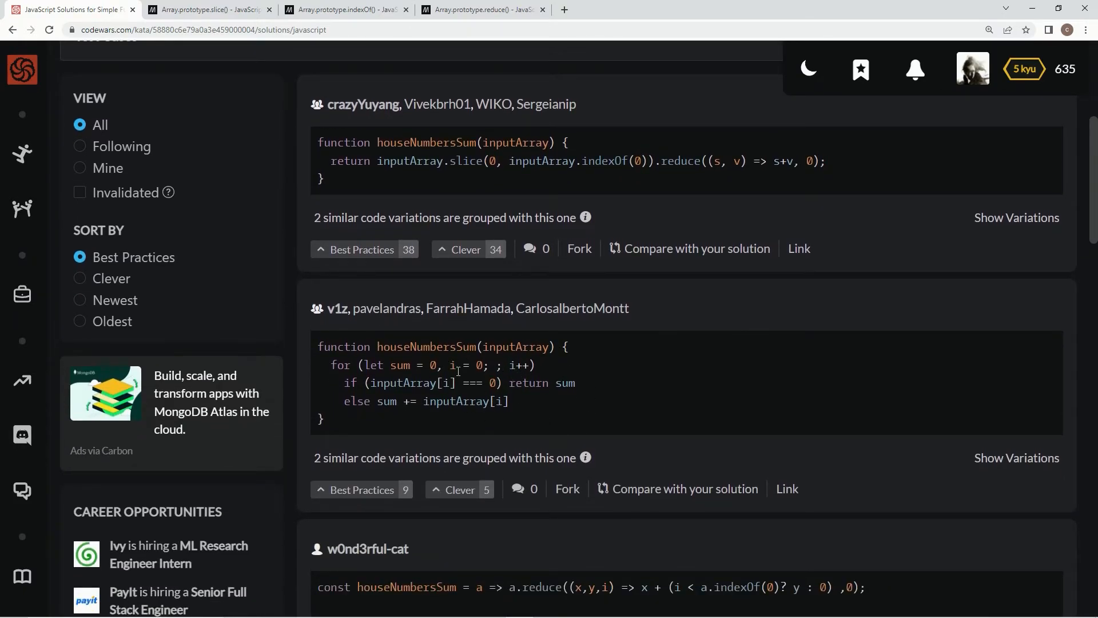
mouse_move(406, 367)
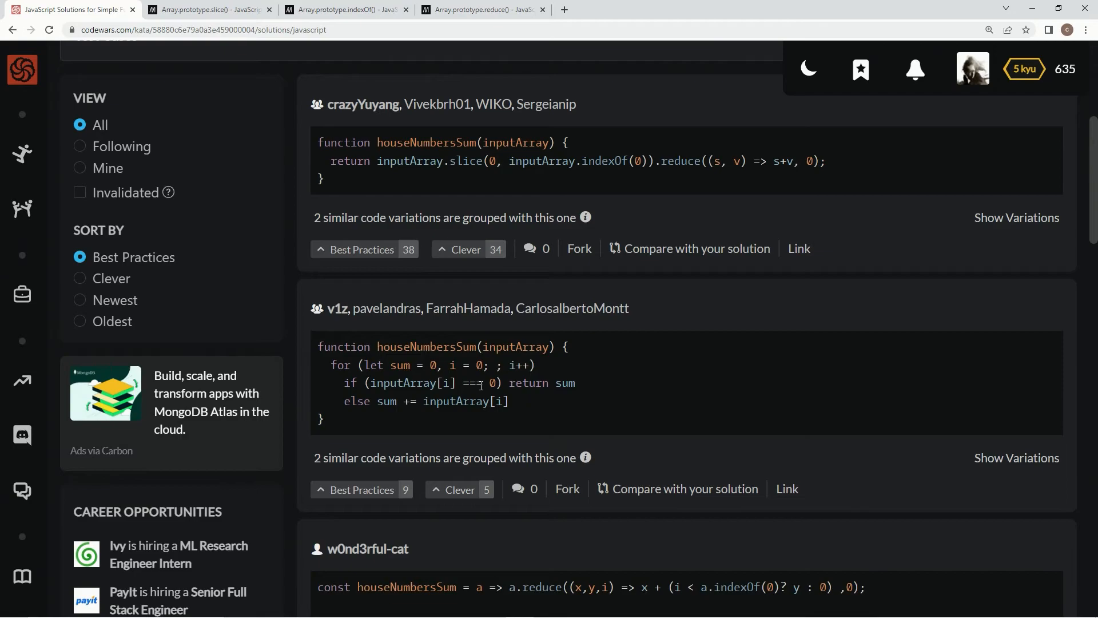
double_click(491, 382)
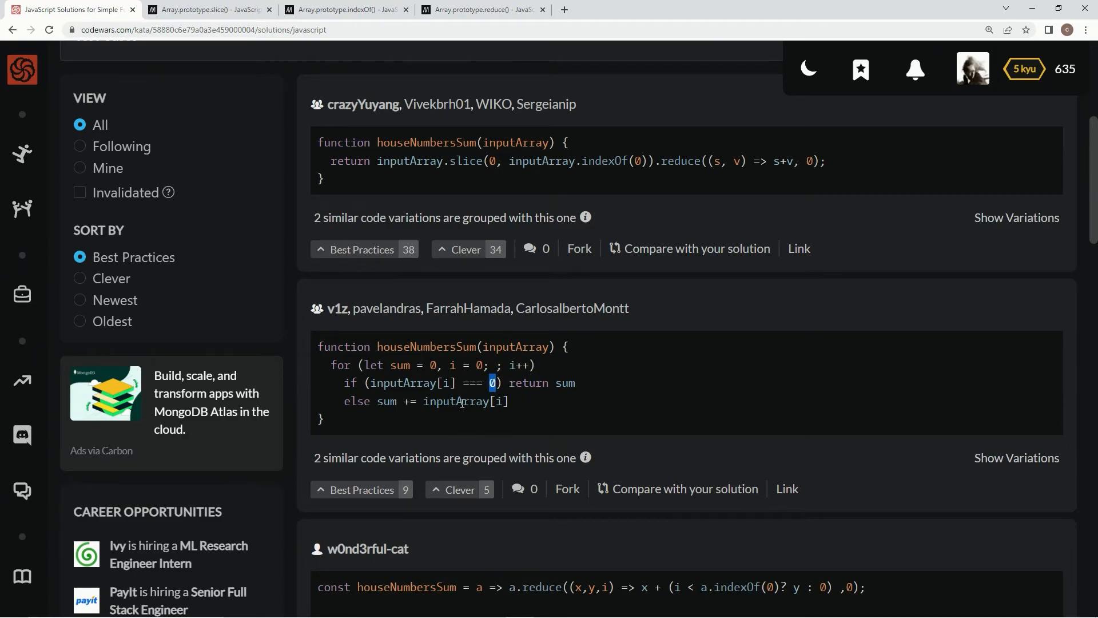
scroll(down, 3)
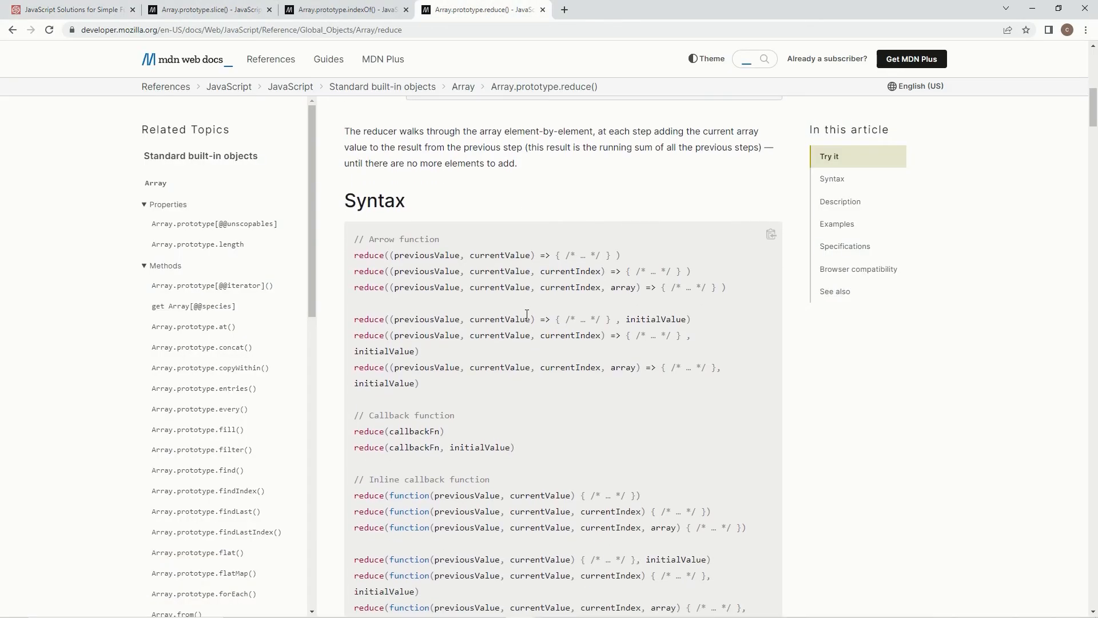
double_click(570, 335)
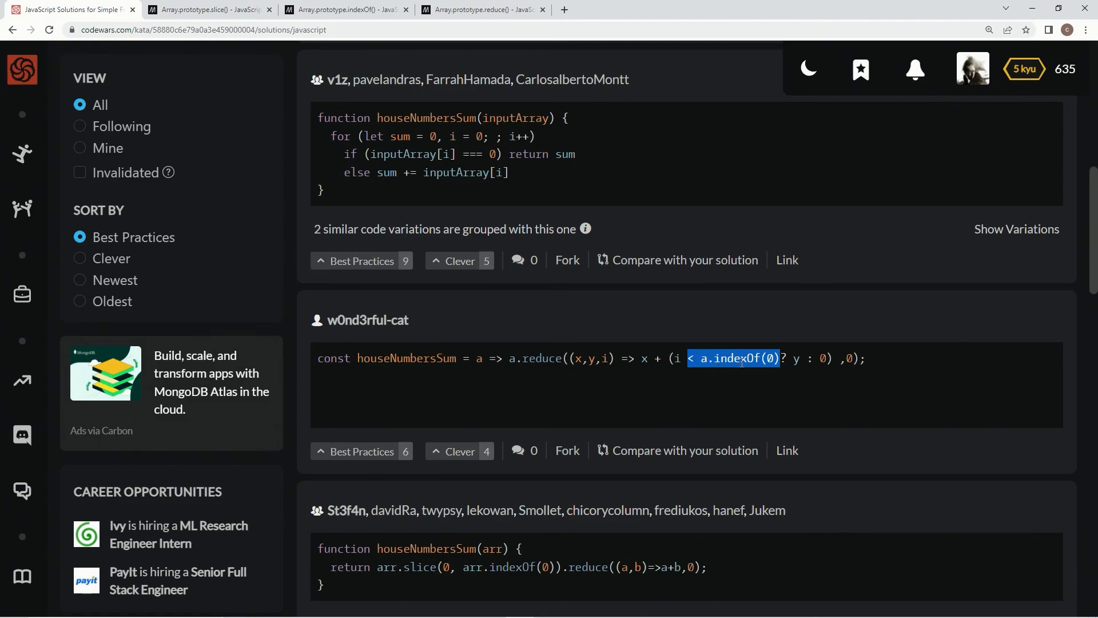
click(499, 358)
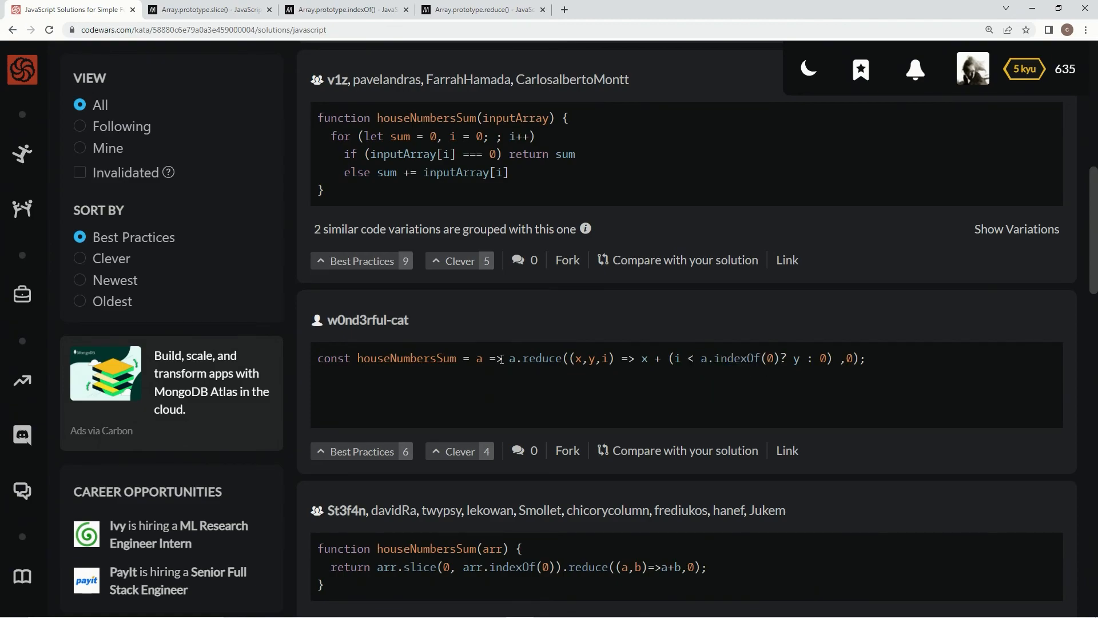
scroll(up, 3)
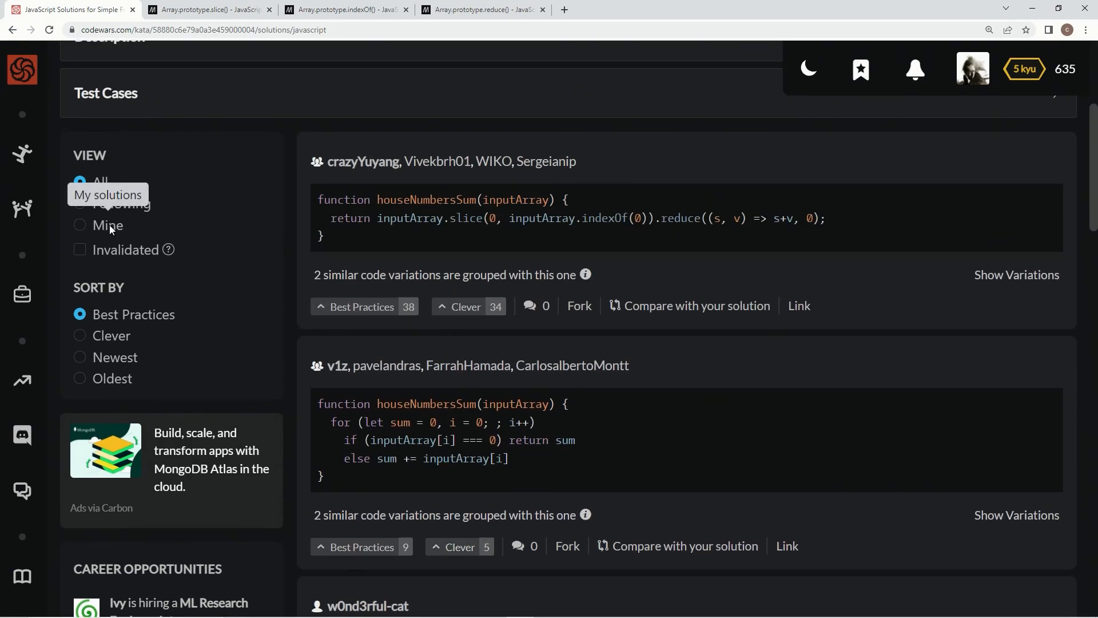
- Filter to Mine, vote my solution Best Practices, and rate the kata Very satisfying
click(80, 226)
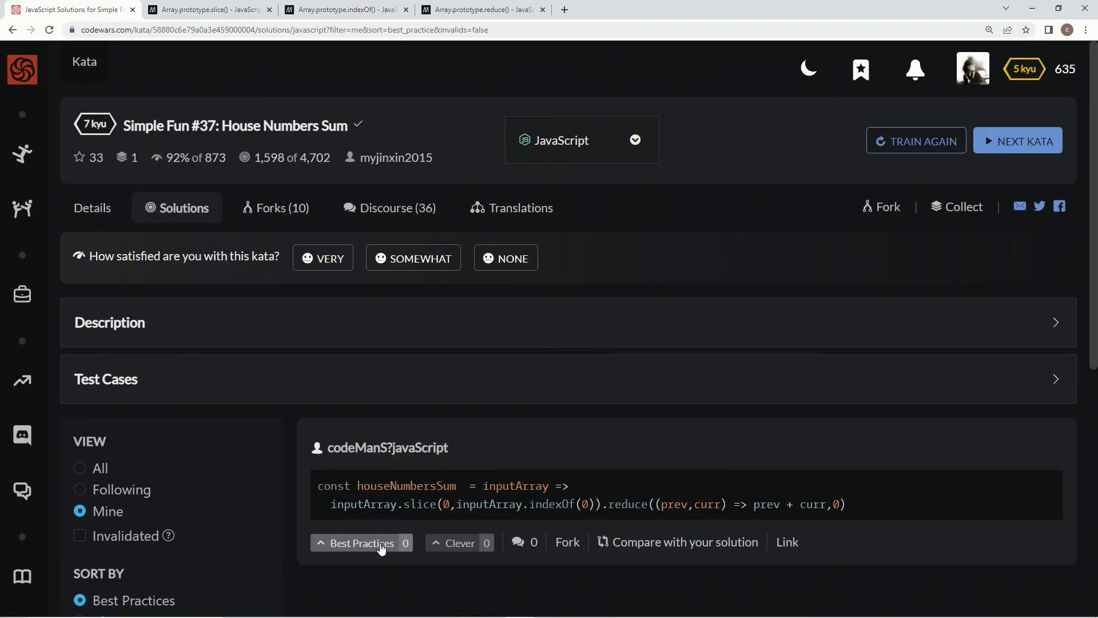
click(362, 542)
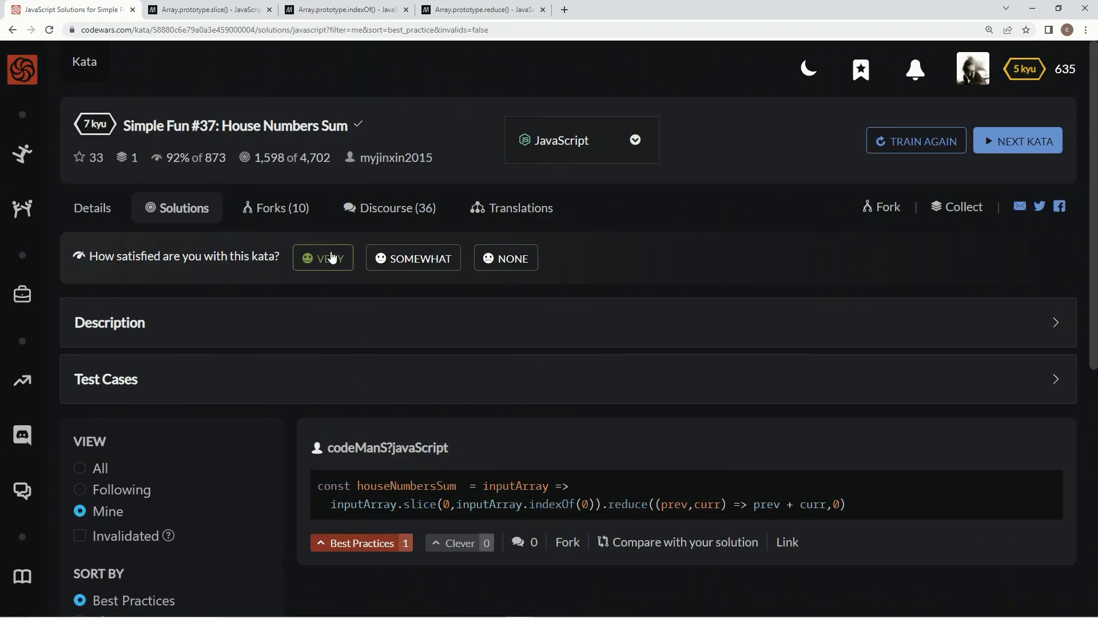
click(322, 257)
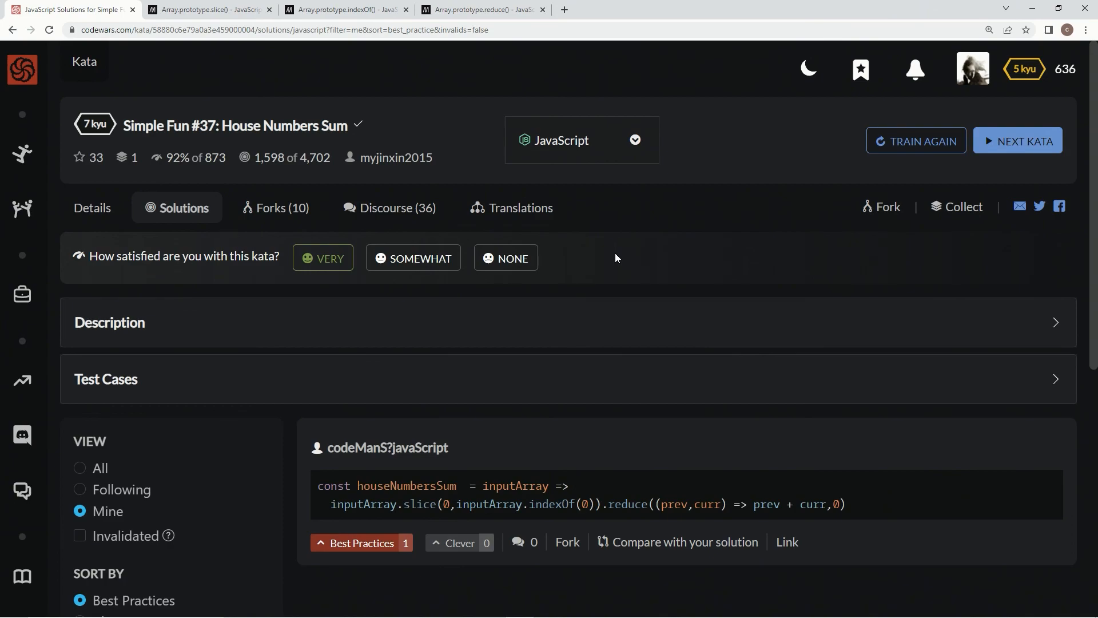